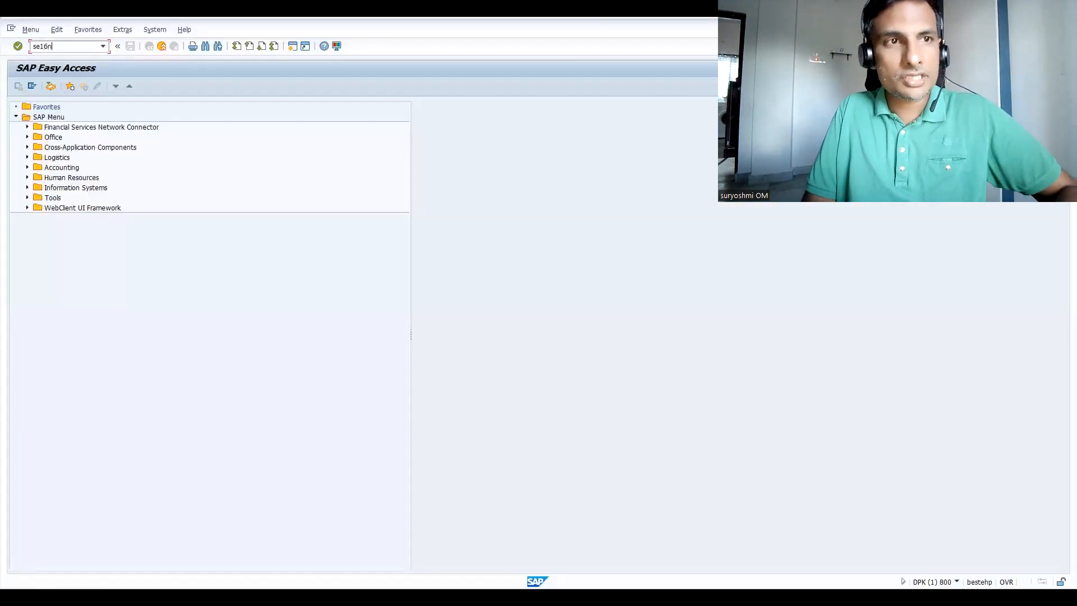
Step: Start SE16N and enter IBSYMBOL as the table to display
key(Enter)
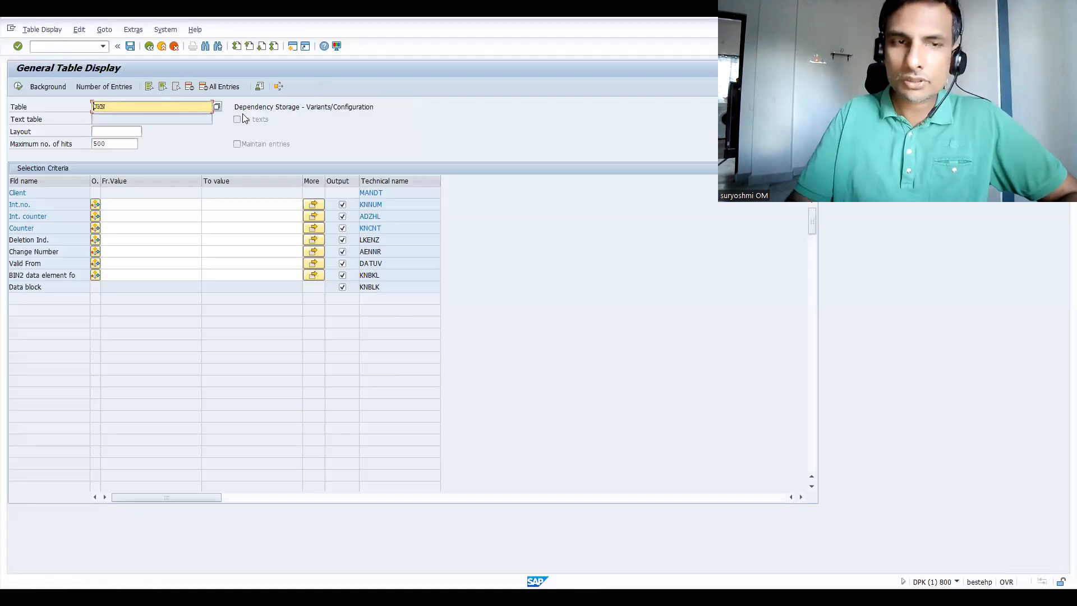
text(IBSYMBOL)
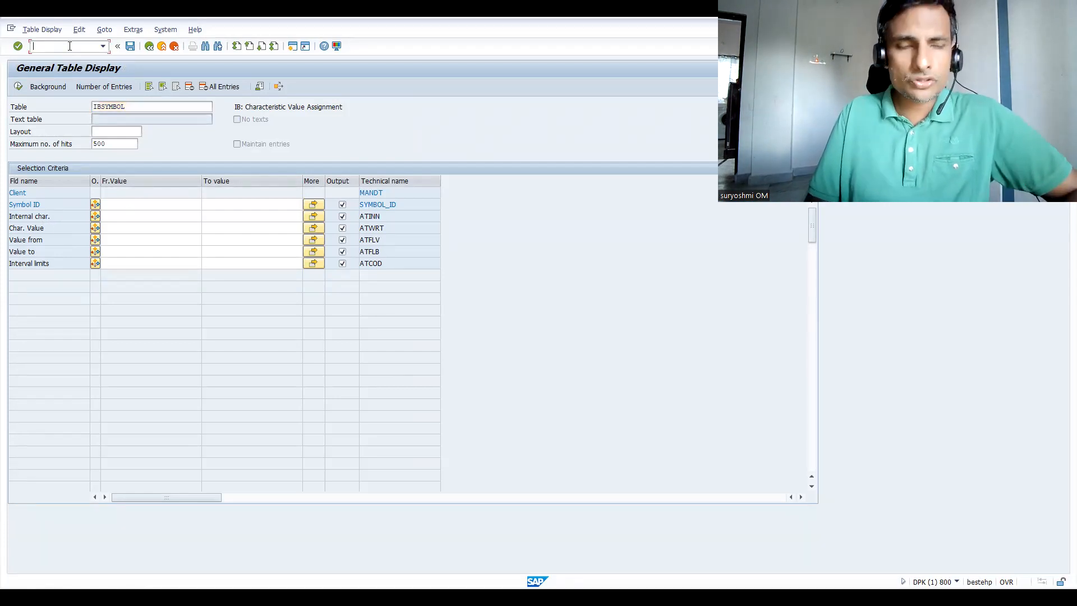
text(/oct04)
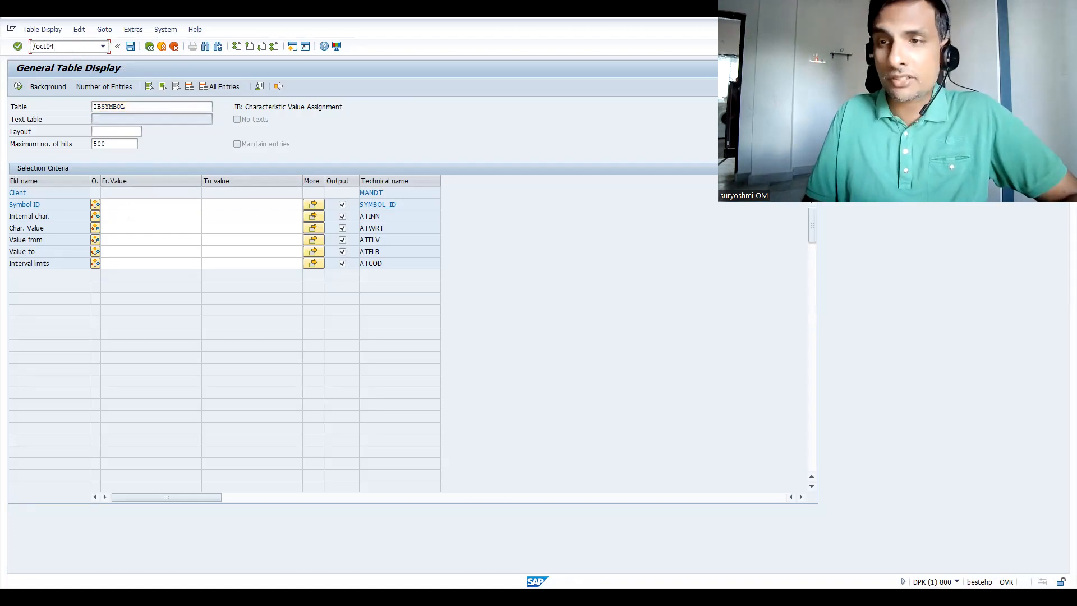
click(65, 46)
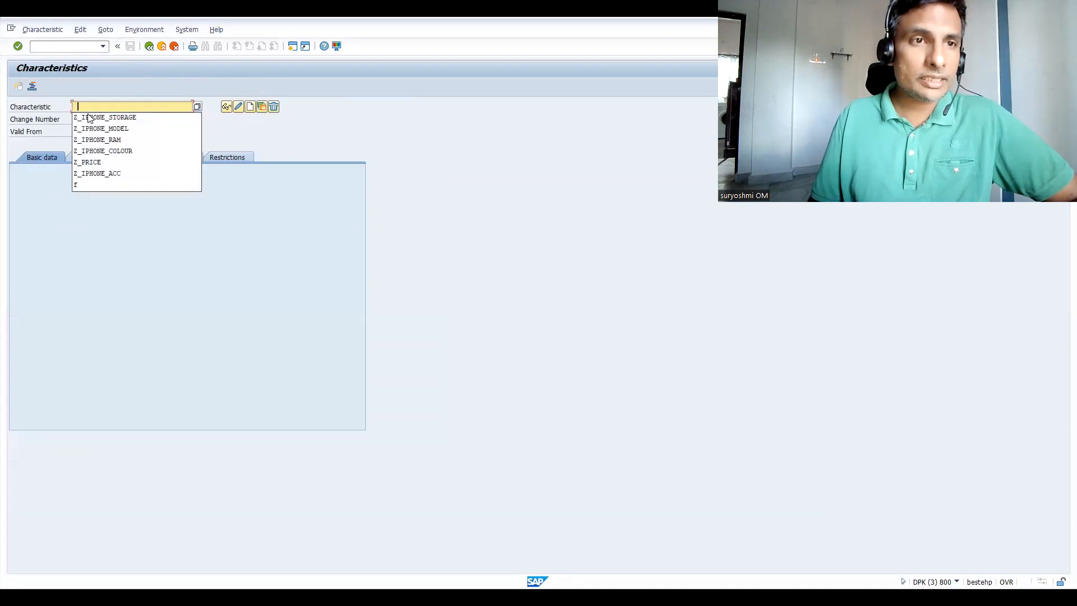
click(104, 117)
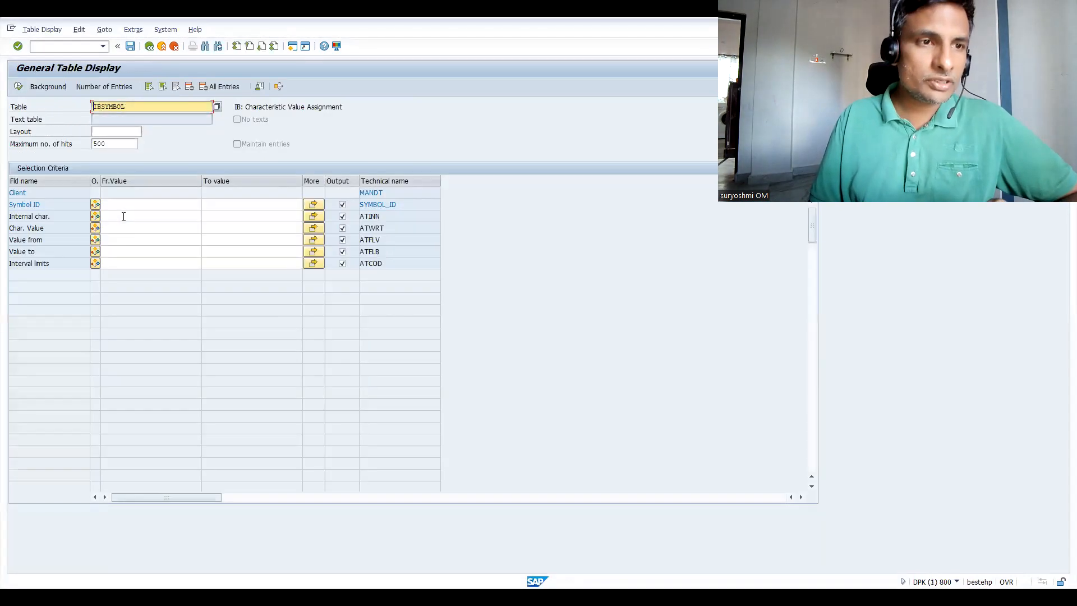
Step: Query IBSYMBOL for internal characteristic Z_IPHONE_STORAGE, returning the 256GB and 125GB values
text(Z_IPHONE_STORAGE)
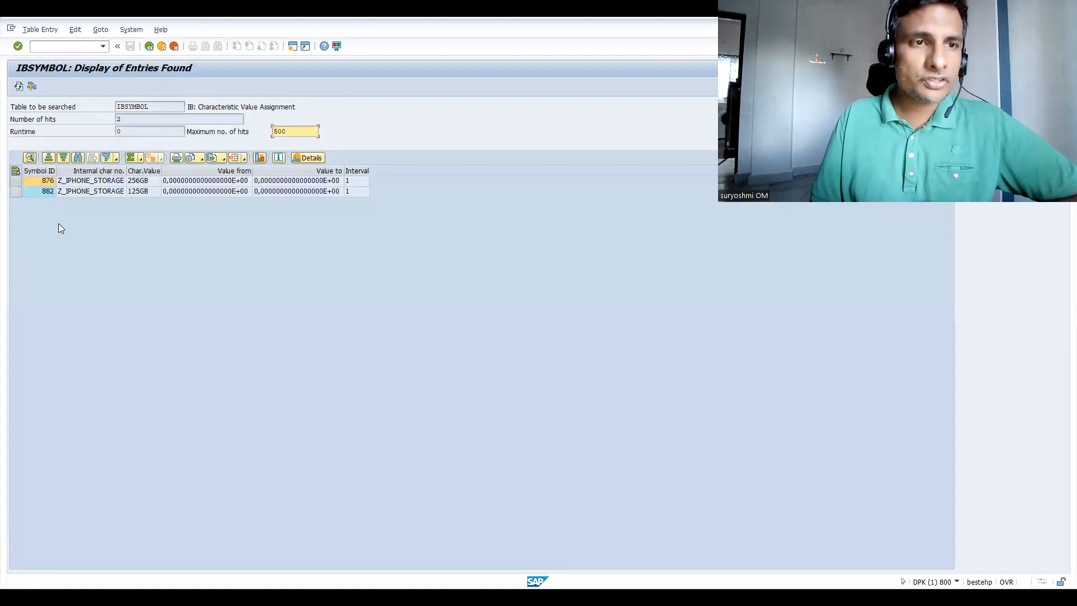
click(137, 191)
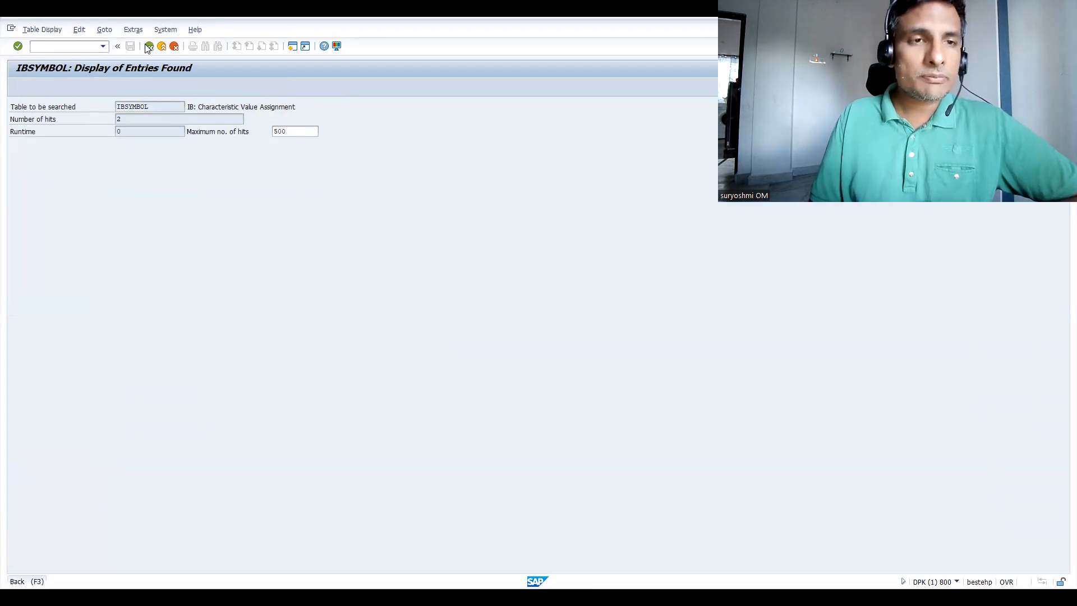
Step: Add Z_IPHONE_COLOUR via multiple selection and rerun, listing six storage and colour values
click(150, 46)
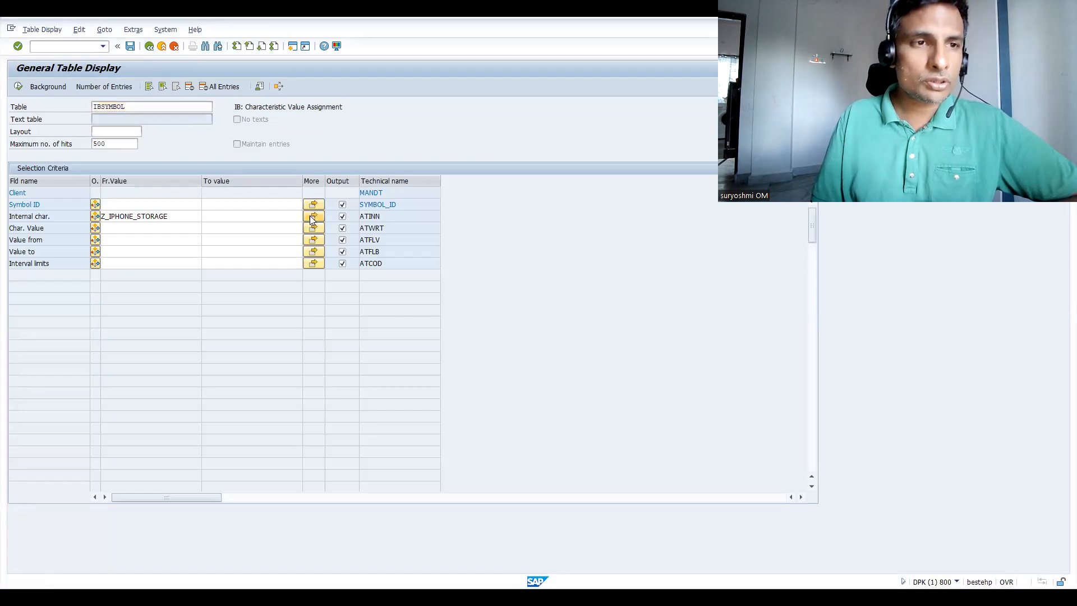
click(313, 215)
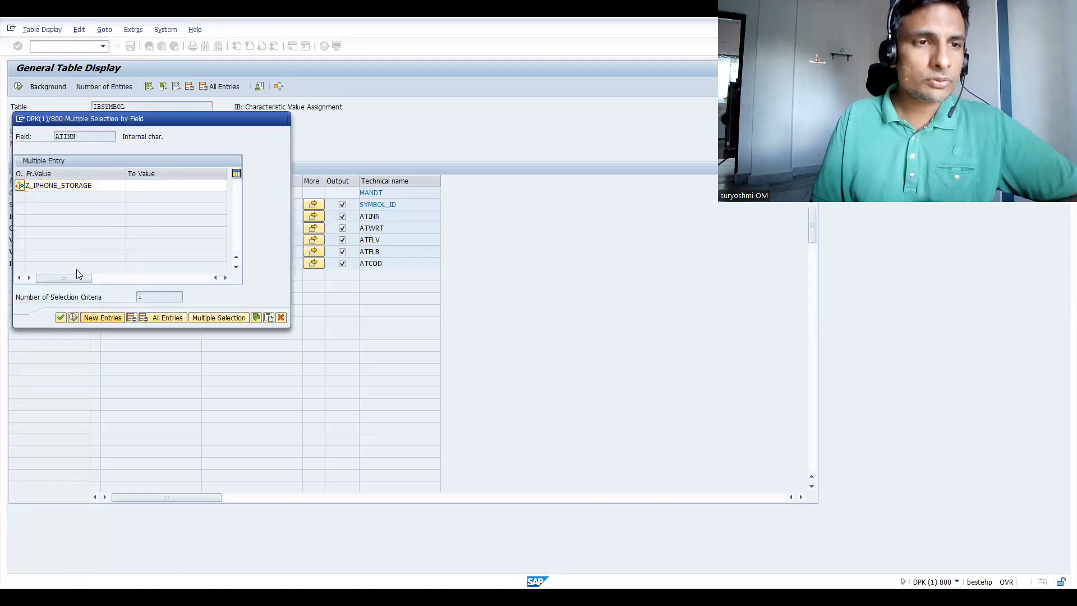
click(69, 198)
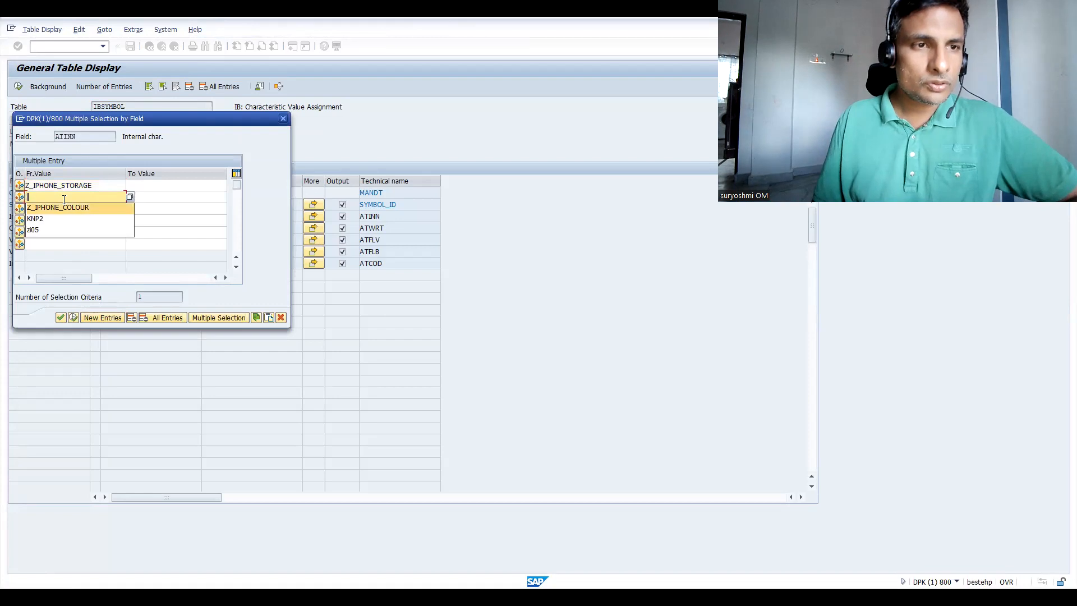
click(57, 208)
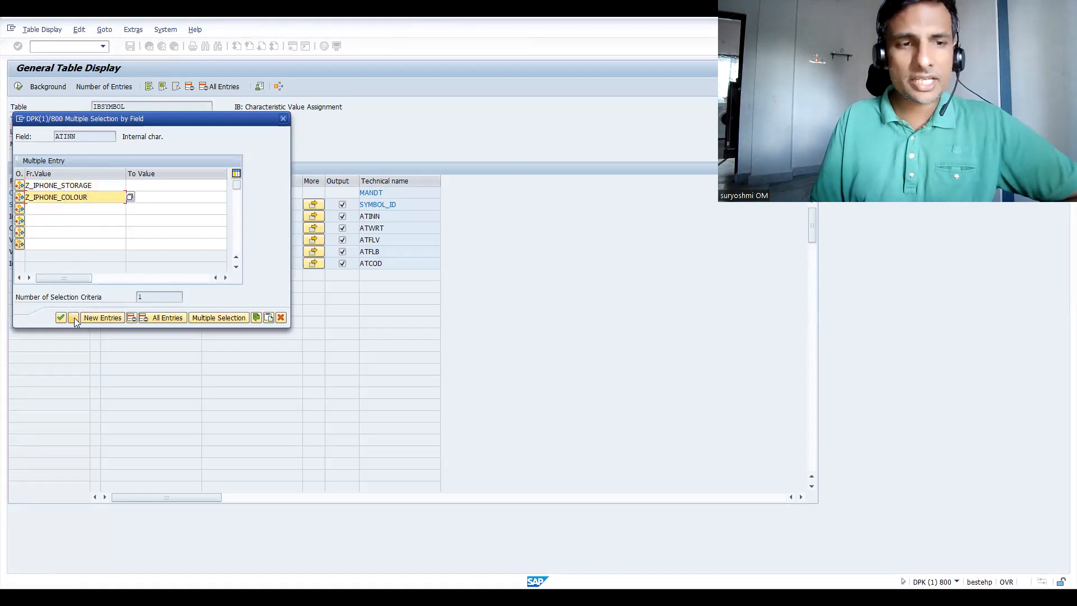
mouse_move(74, 317)
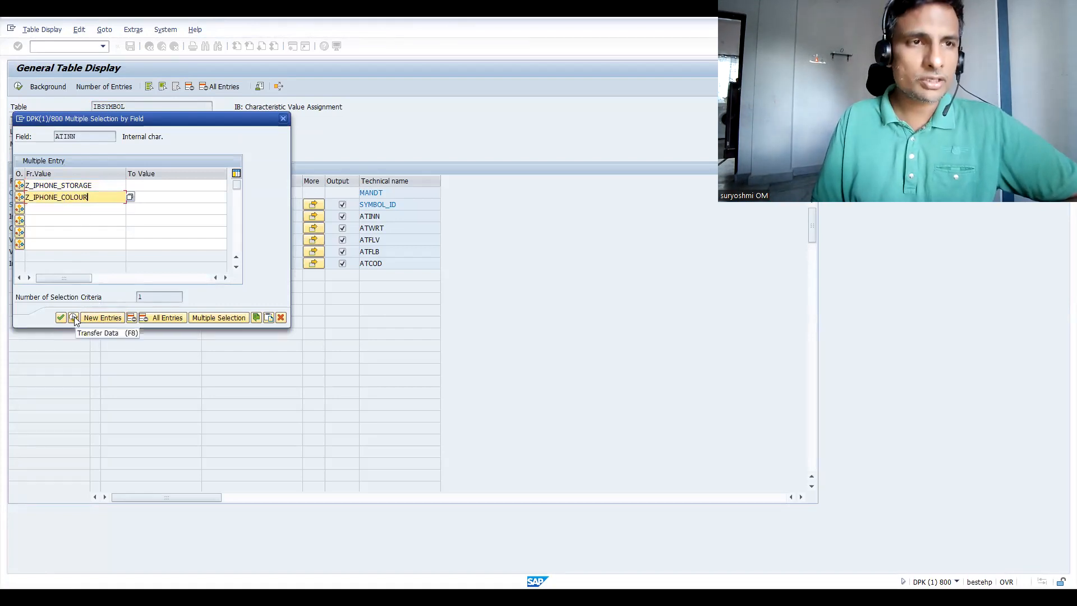
click(74, 317)
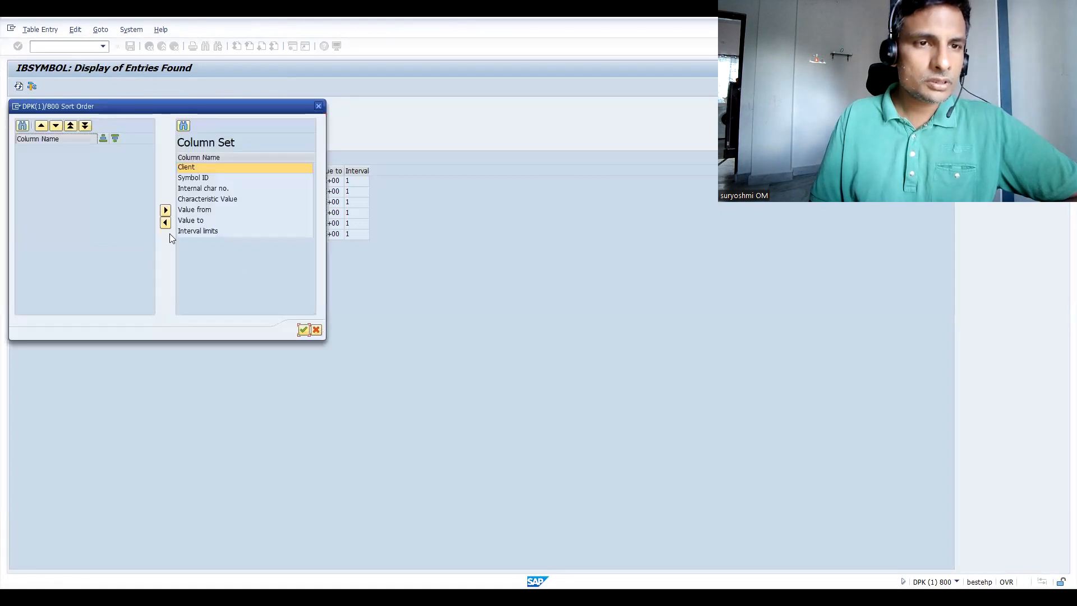
mouse_move(192, 146)
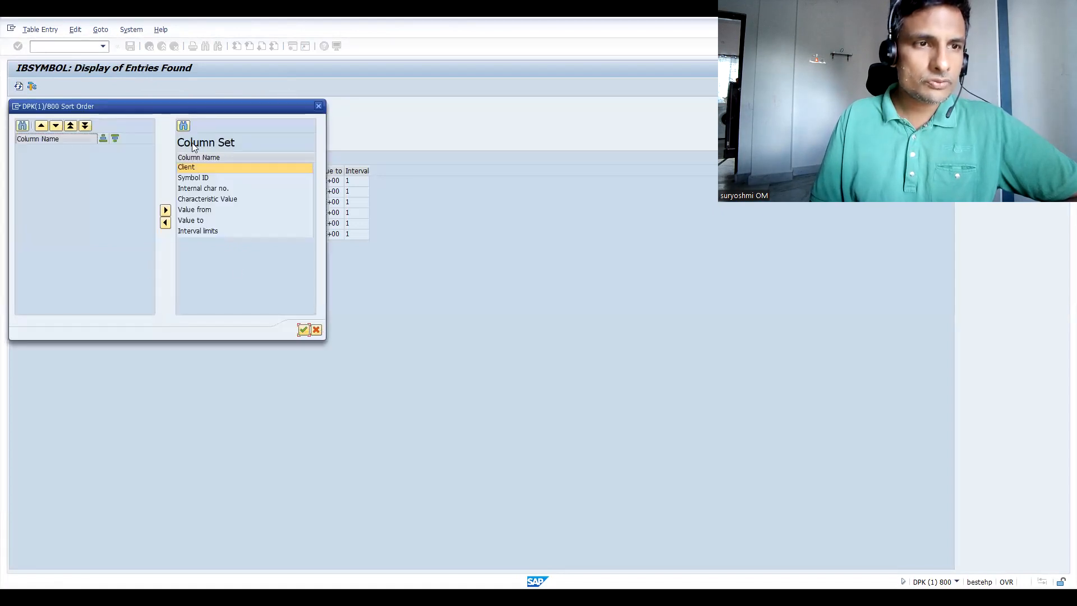
click(315, 330)
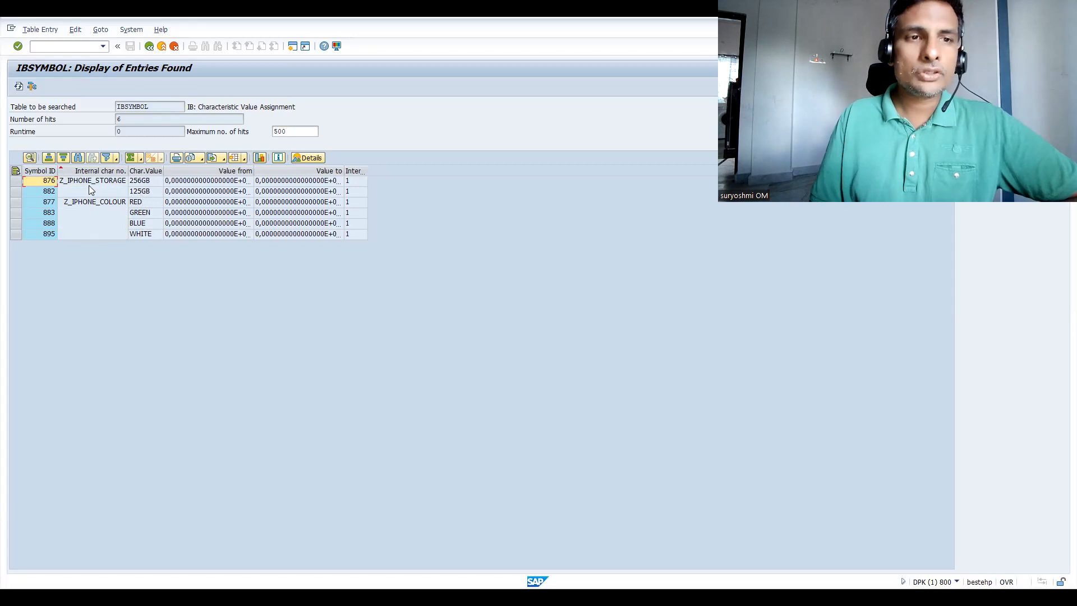
mouse_move(152, 199)
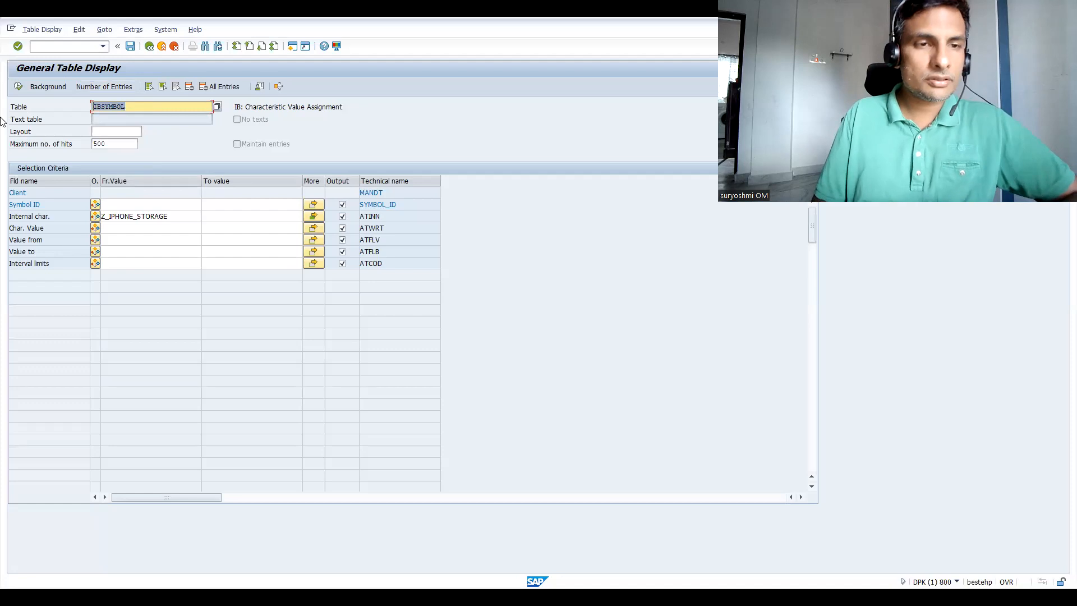
Step: Switch the displayed table to the CUKN dependency storage table
text(cukn)
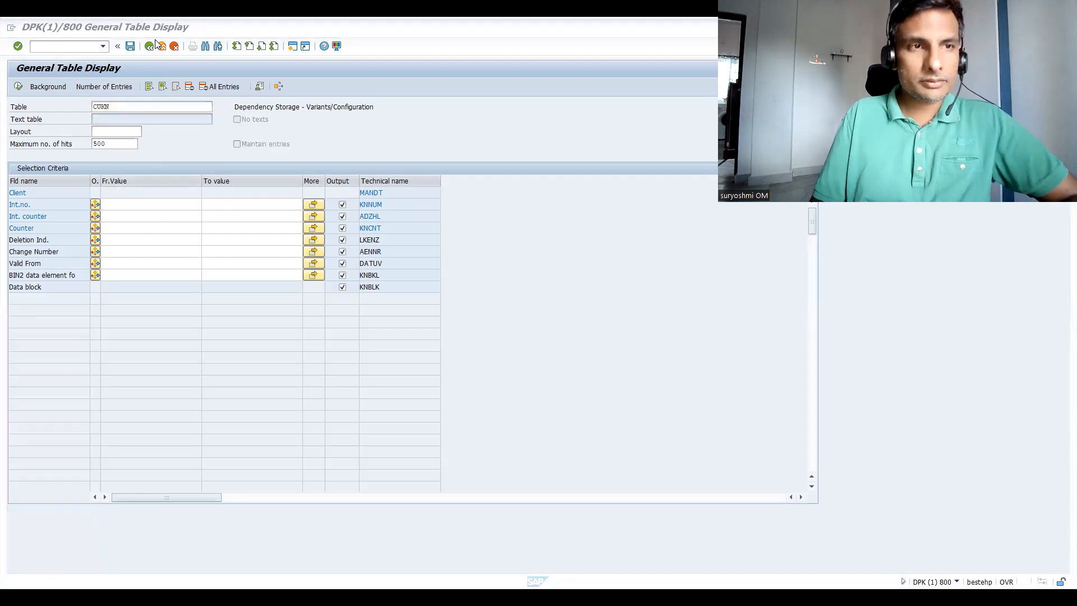
text(/nd)
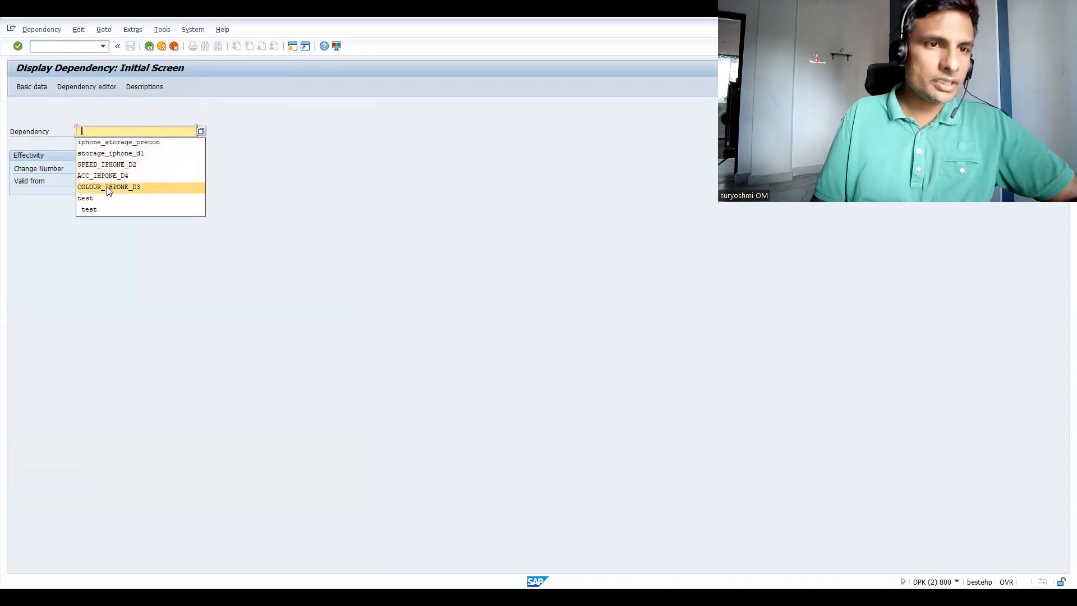
Step: List the CUKN entries and begin a filter on the dependency source code block for COLOUR_IPHONE
click(108, 187)
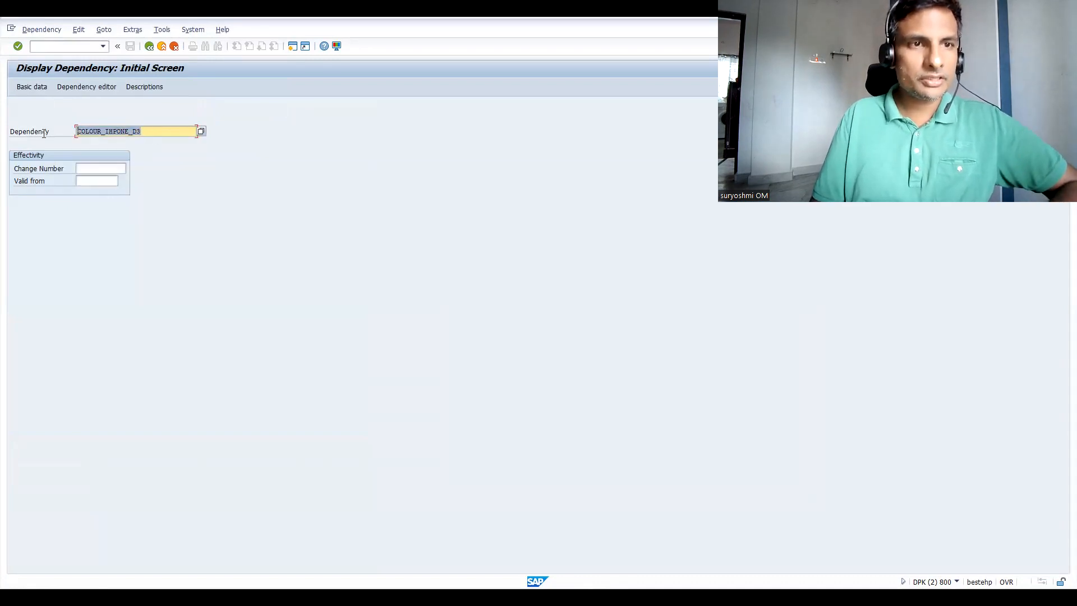
mouse_move(478, 80)
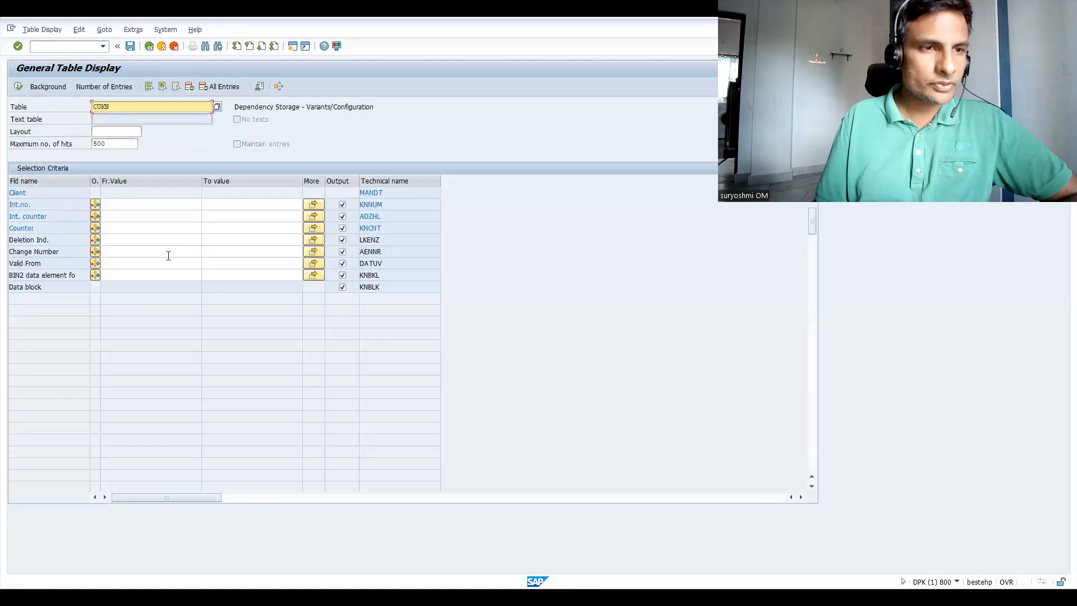
click(152, 251)
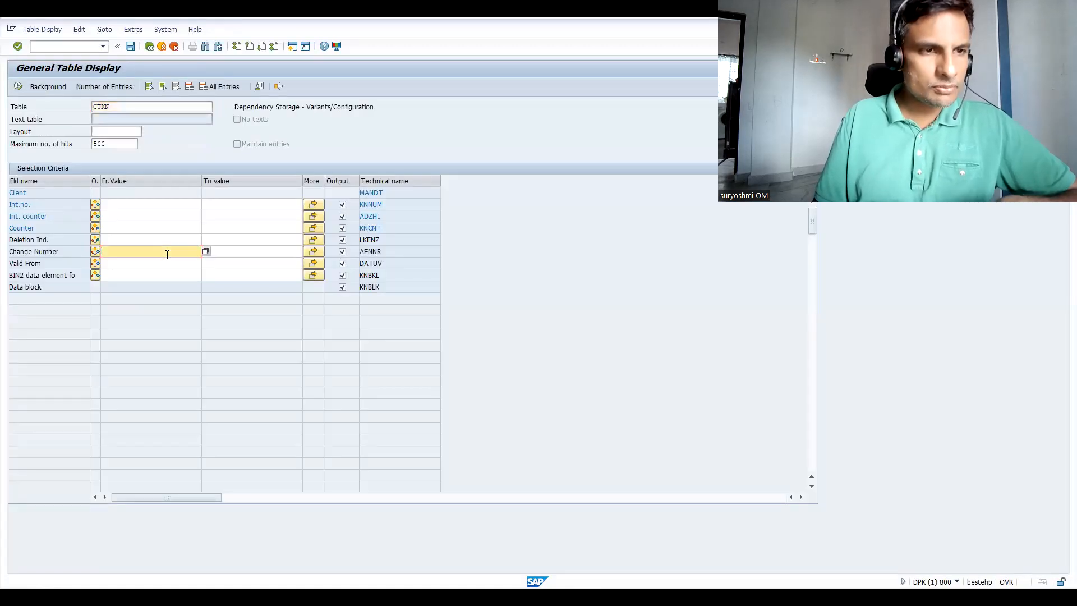
text(COLOUR_IHPON)
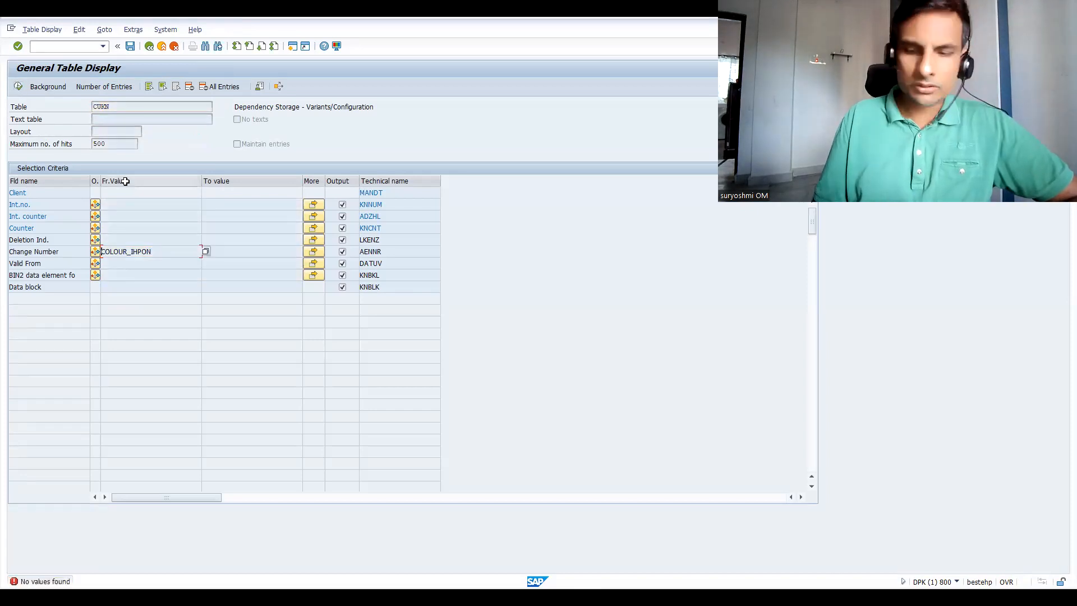
double_click(125, 250)
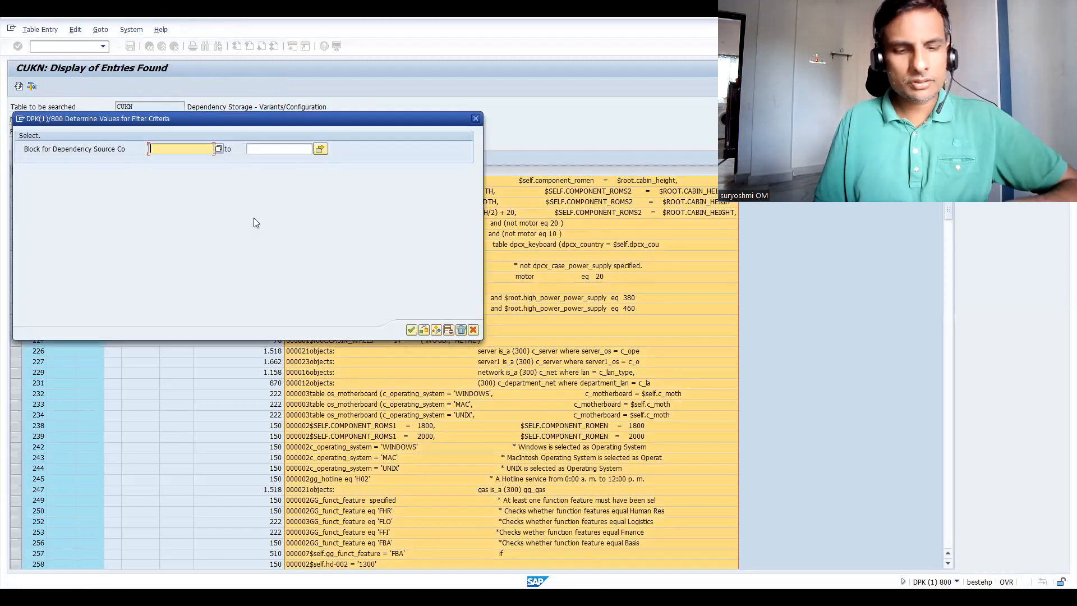
Step: Enter COLOUR_IHPONE_D3 in the filter and return to the full 500-hit CUKN list
text(COLOUR_IHPONE_D3)
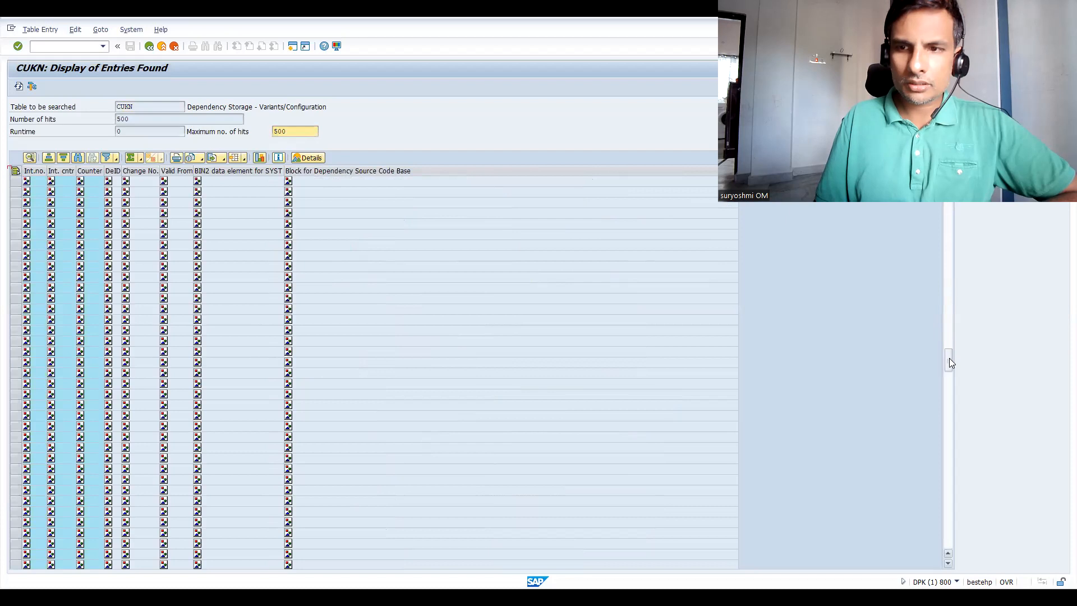
Step: Mark the Z_IPHONE_MODEL, COLOUR, STORAGE and Z_PRICE BLUE dependency rows to review their source code
scroll(down, 3)
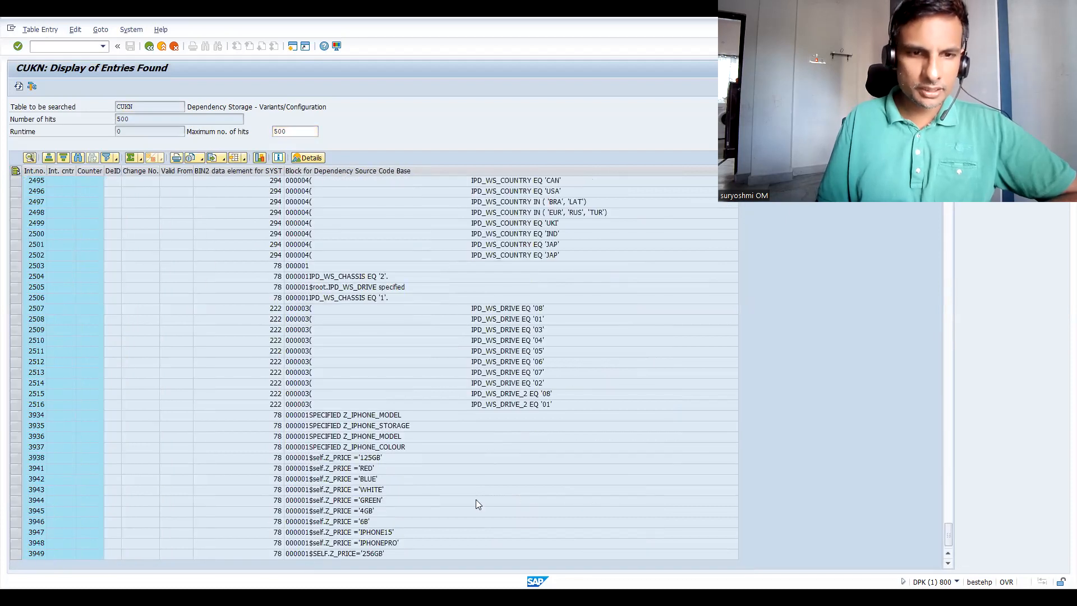
click(343, 414)
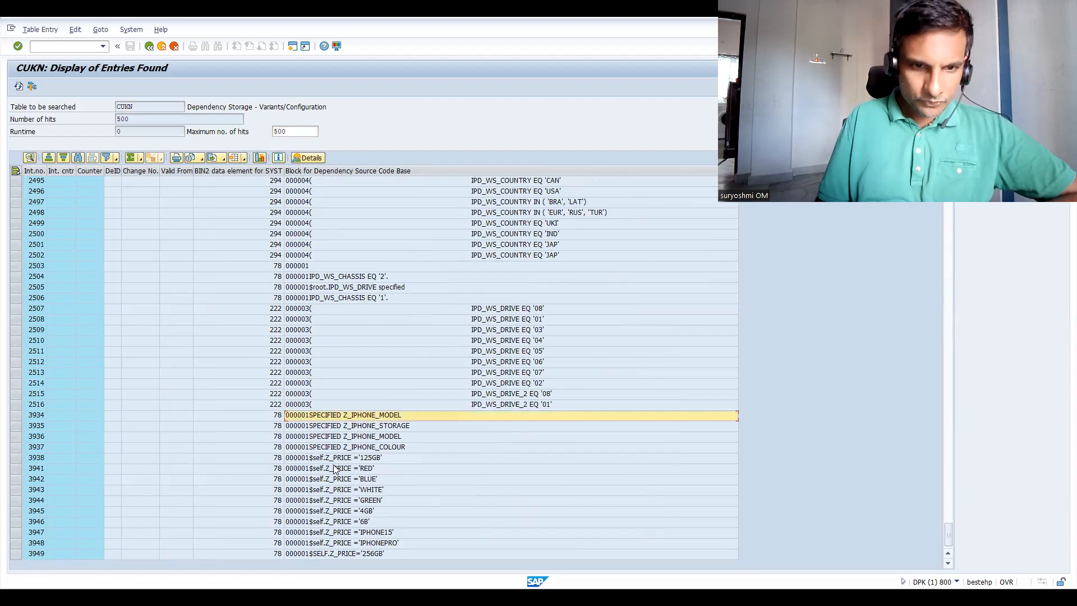
click(343, 446)
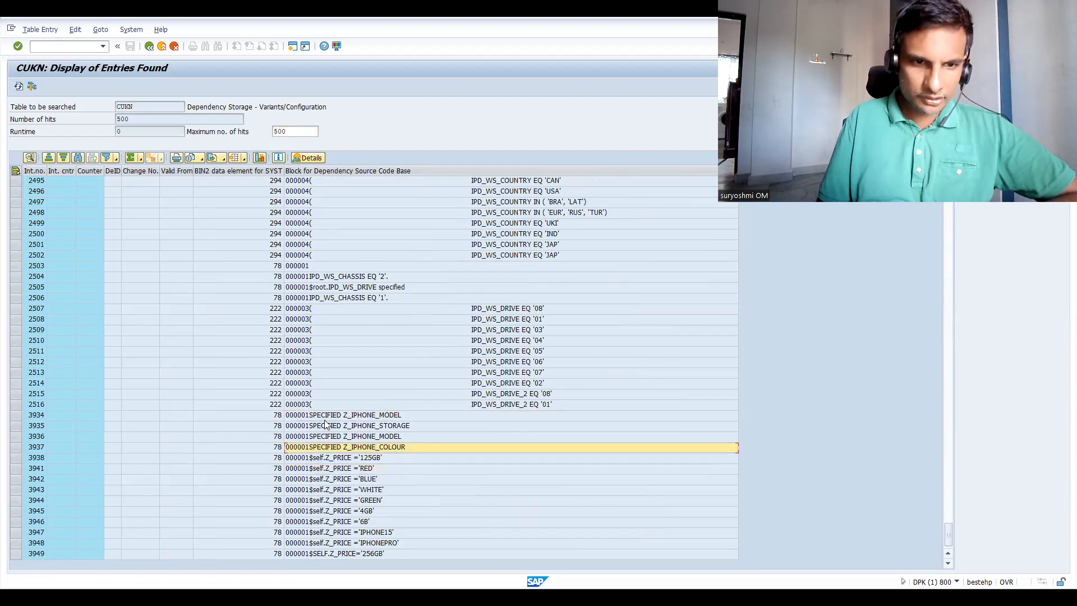
click(347, 425)
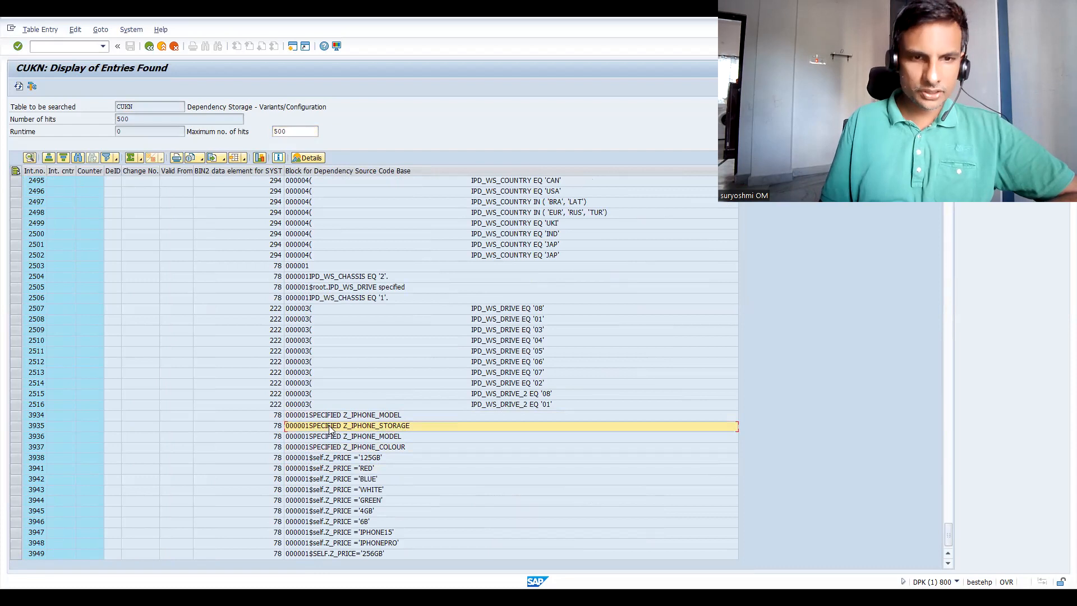
click(344, 436)
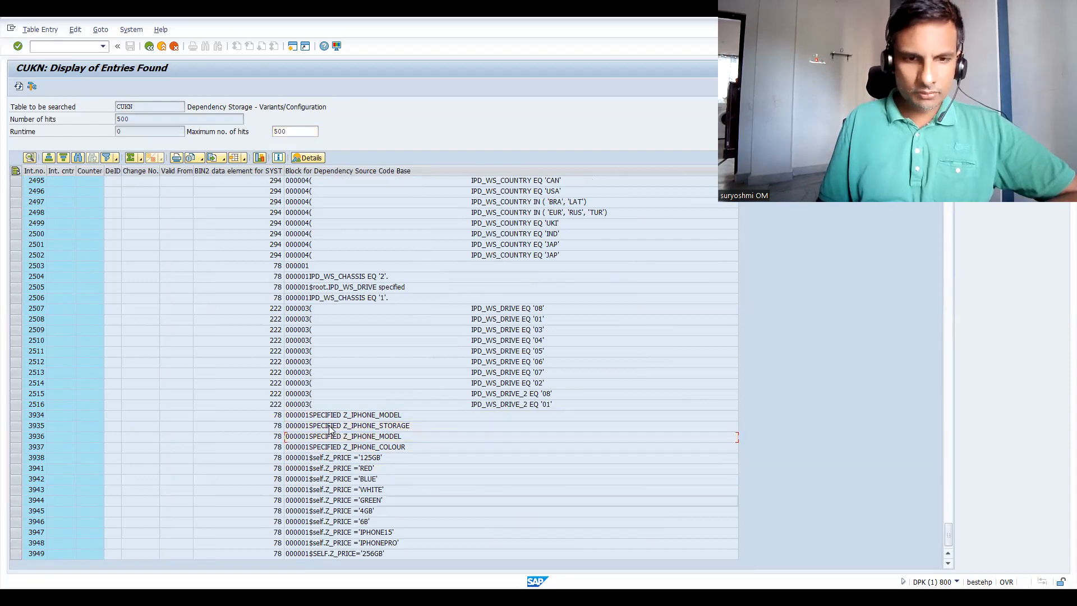
click(330, 553)
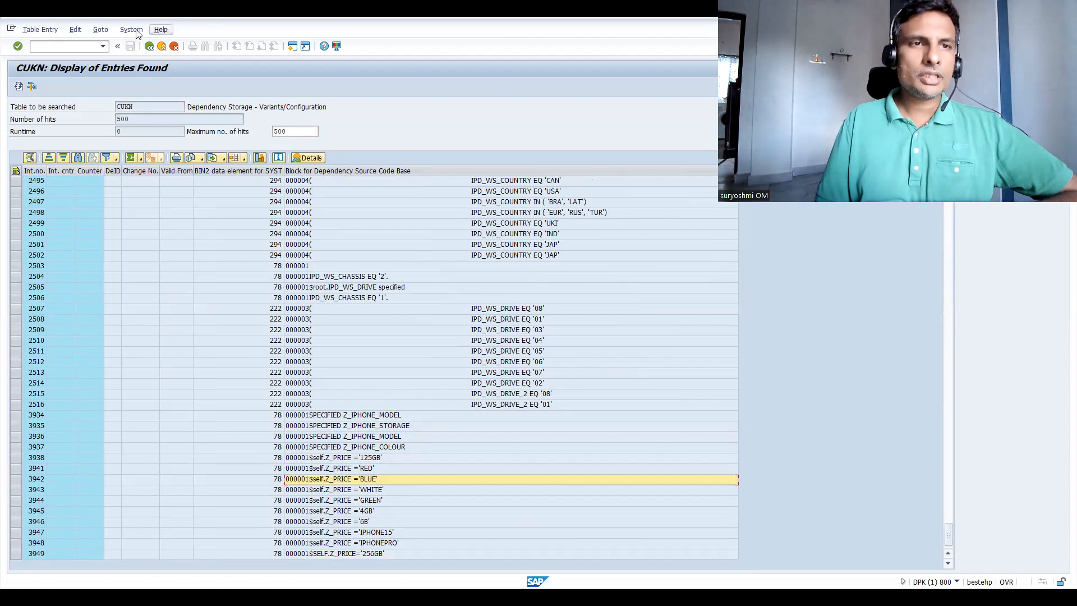
click(344, 436)
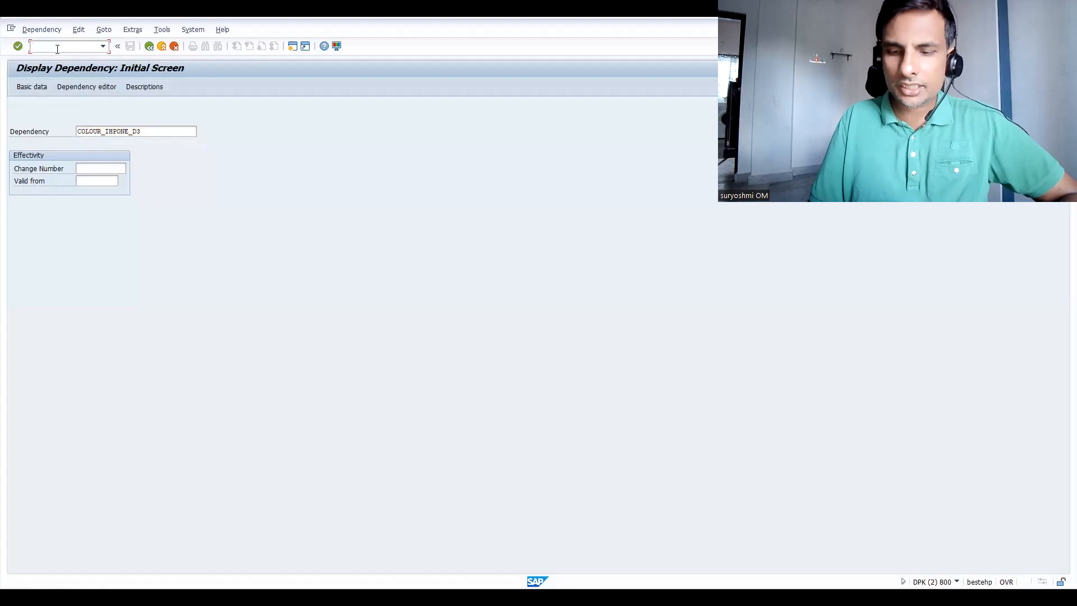
Step: Display the entries of variants table A057, listing 500 condition records
text(/n)
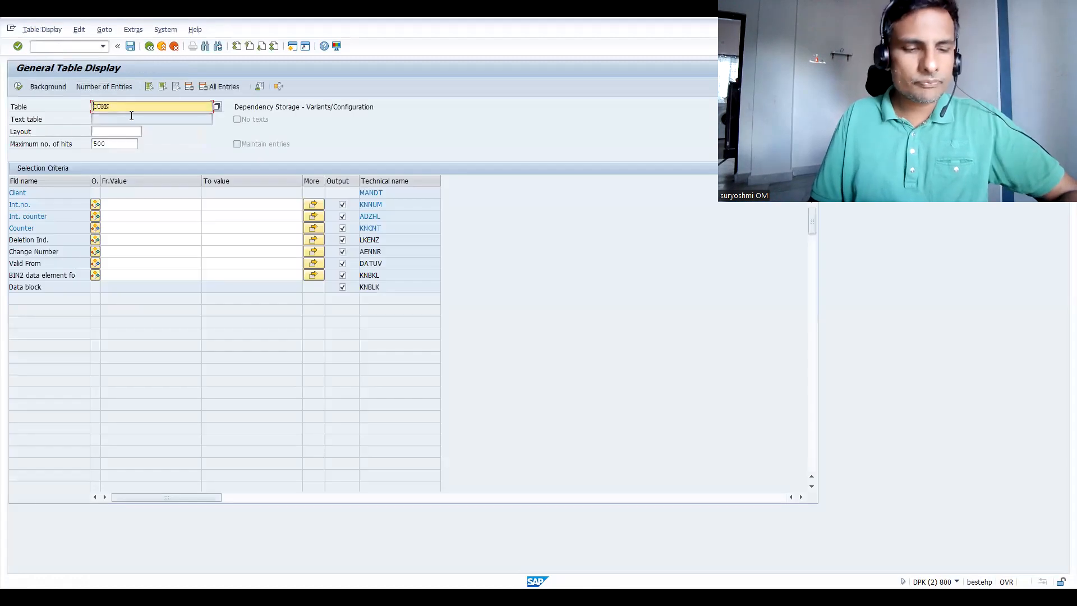
text(057)
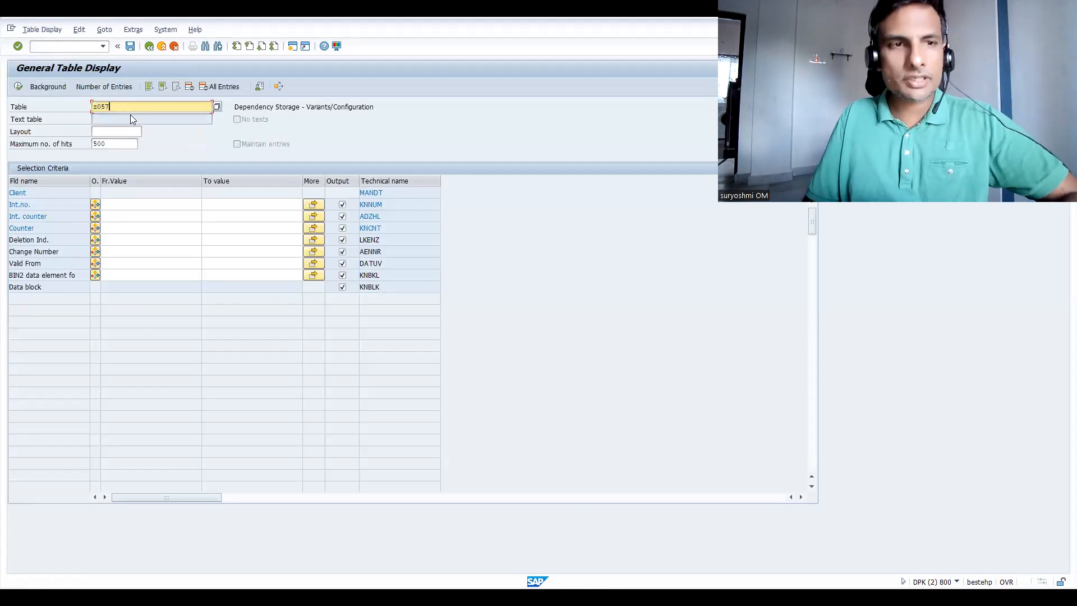
key(Enter)
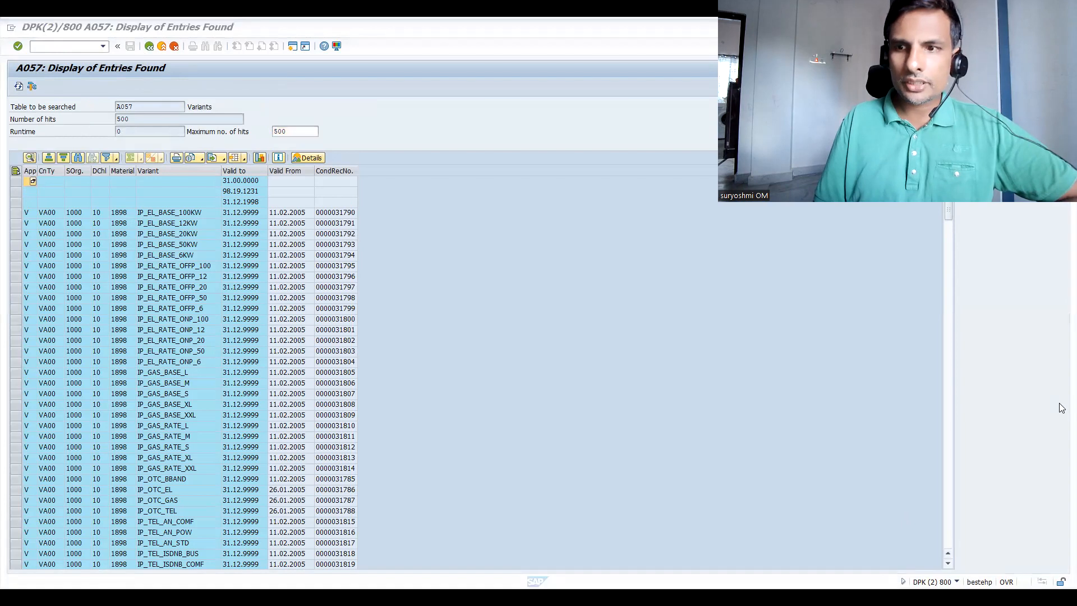
scroll(down, 3)
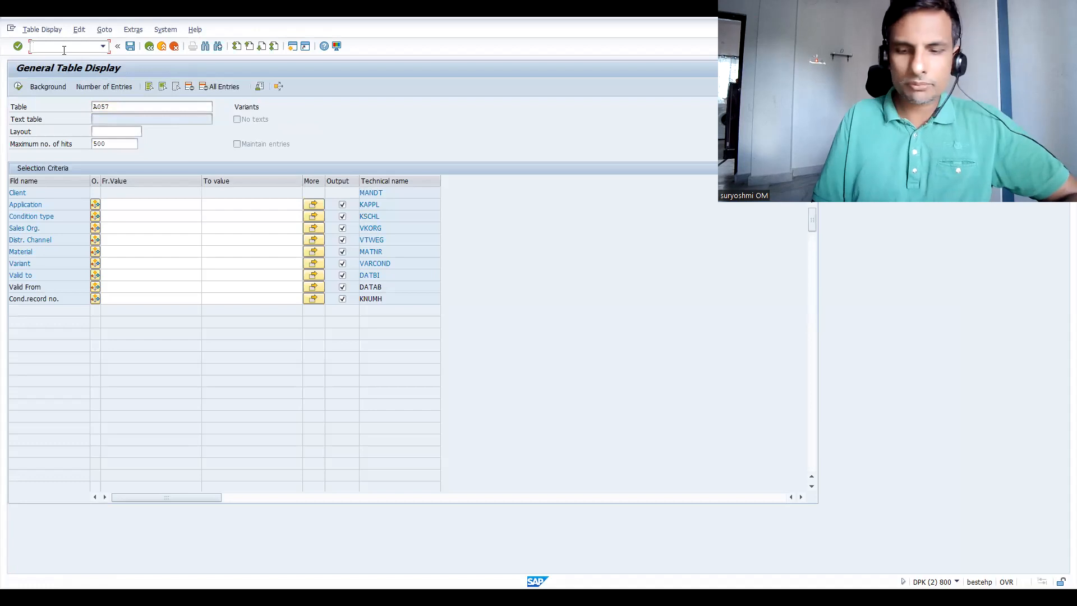
Step: Filter A057 by material 50065656 for 11 records, then bring up MM03 for that material
text(/om)
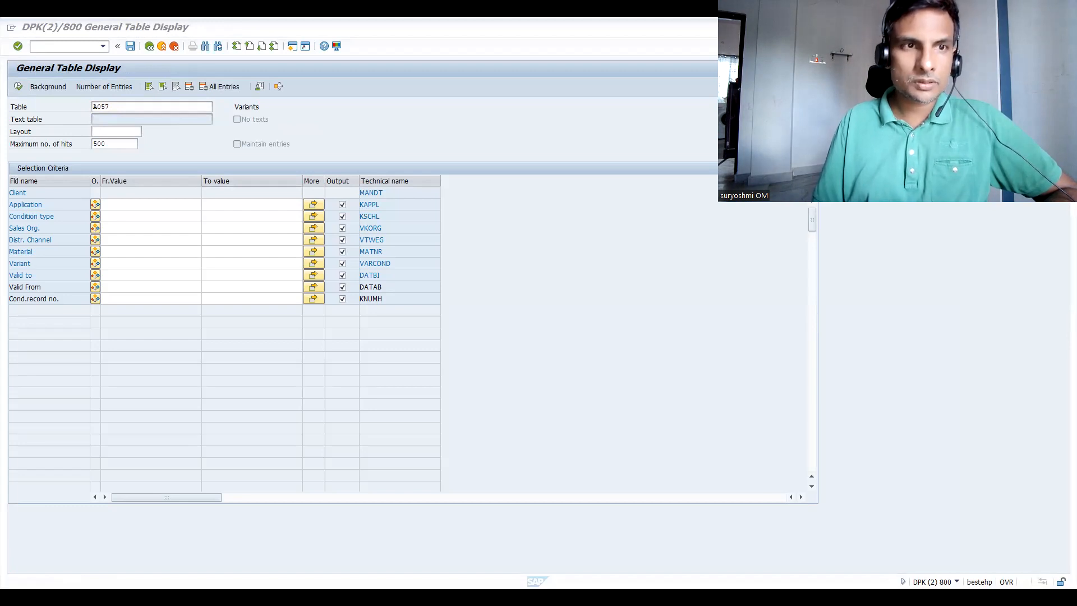
mouse_move(414, 136)
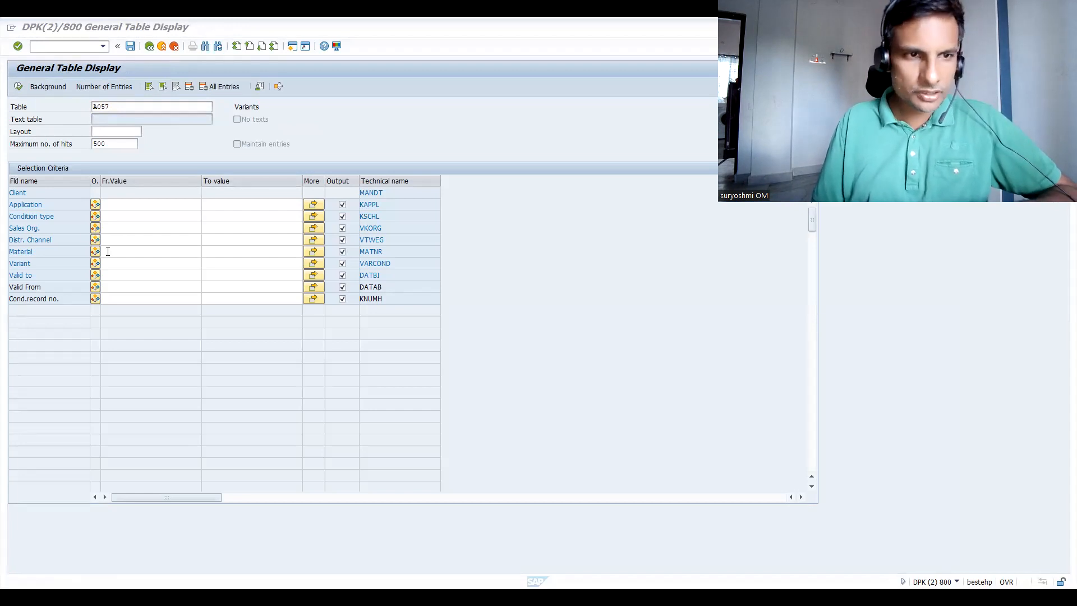
text(50065656)
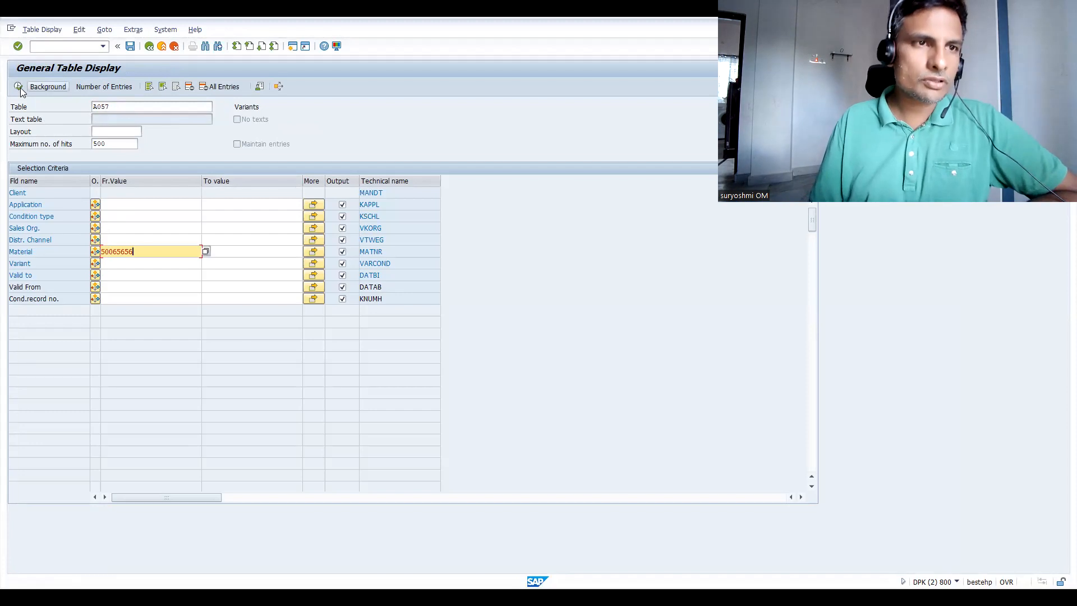
click(18, 86)
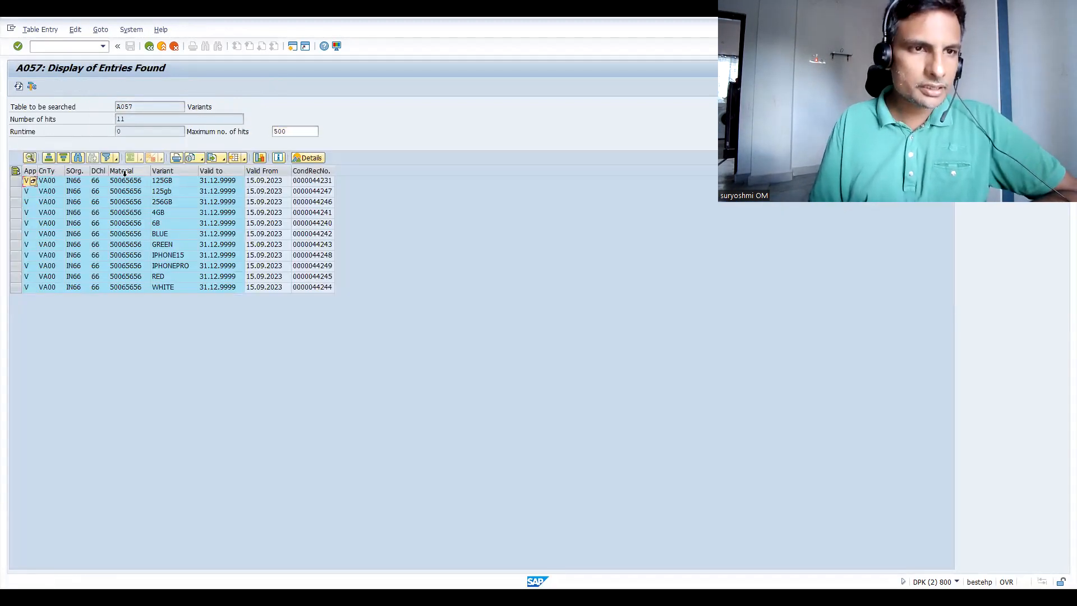
click(121, 170)
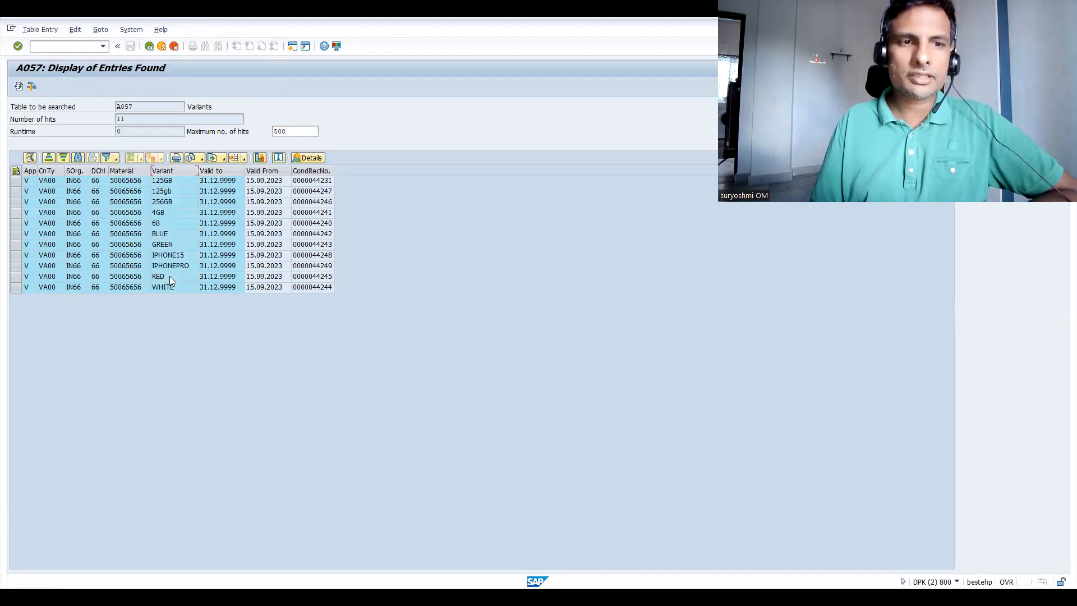
click(161, 233)
text(/nse1)
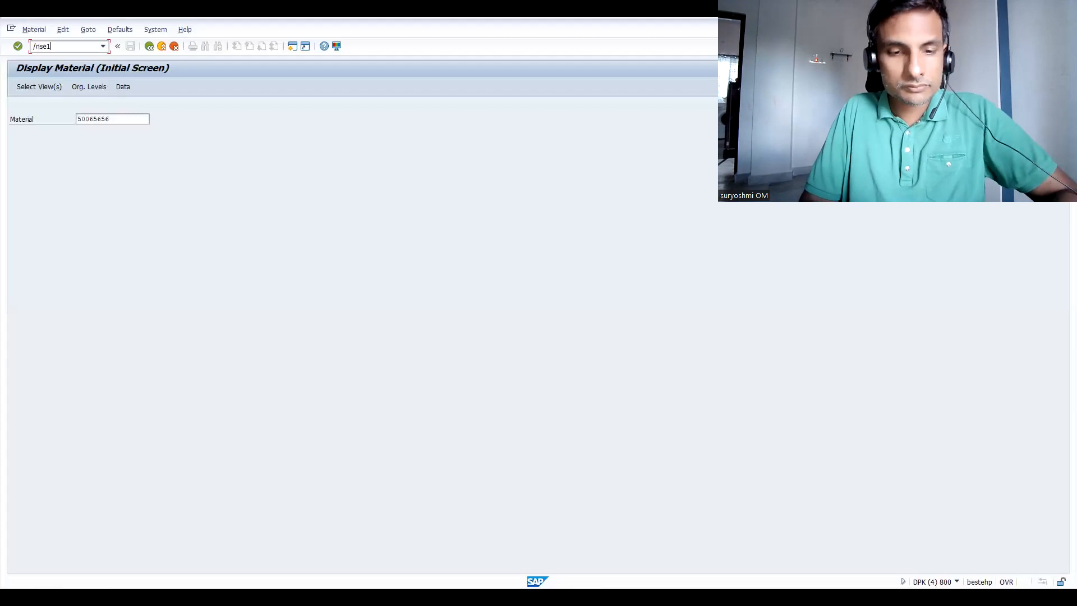
Step: Query CABNT for characteristic Z_IPHONE_STORAGE, showing its description IPHONE STORAGE REQ
key(Enter)
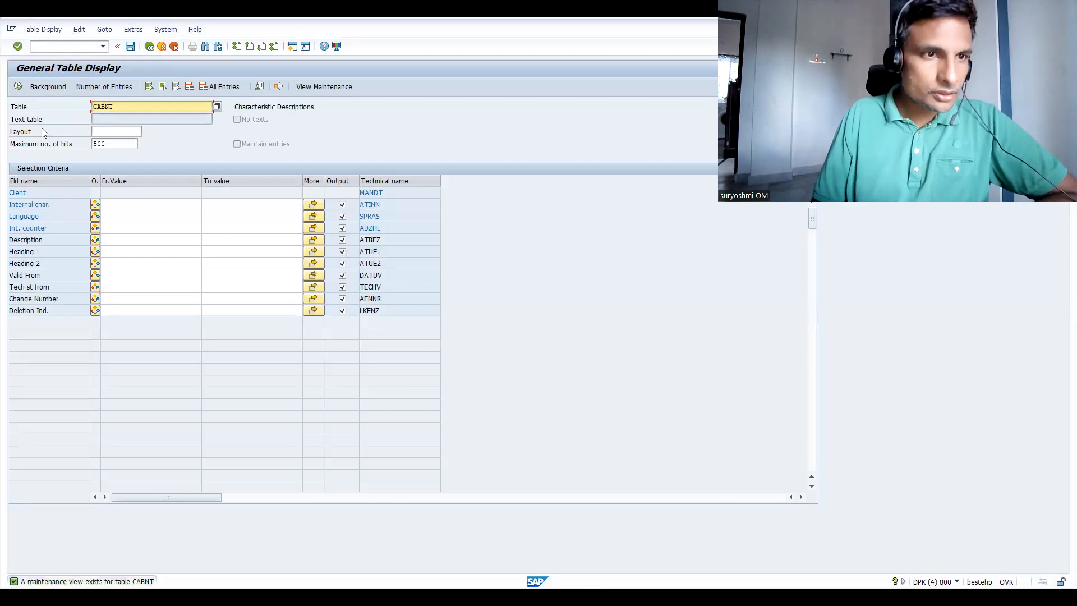
click(149, 205)
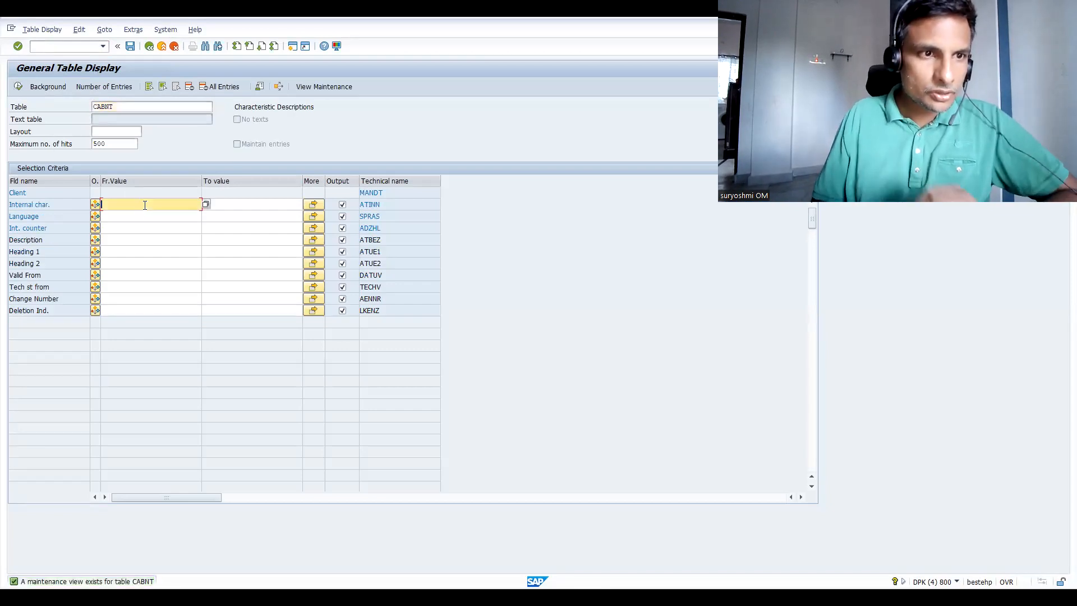
text(Z_IPHONE_STORAGE)
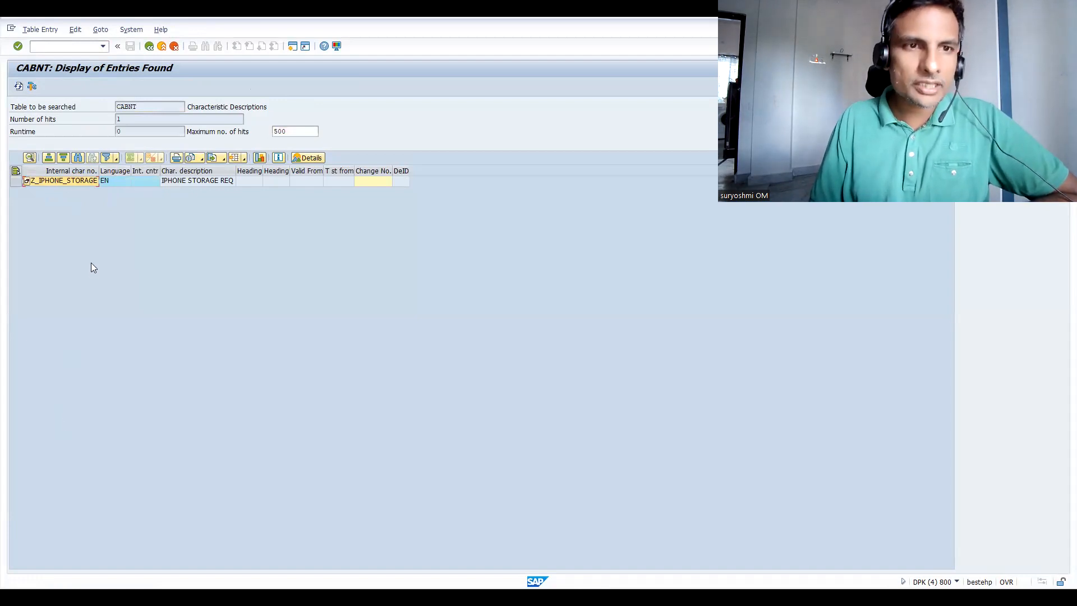
mouse_move(203, 433)
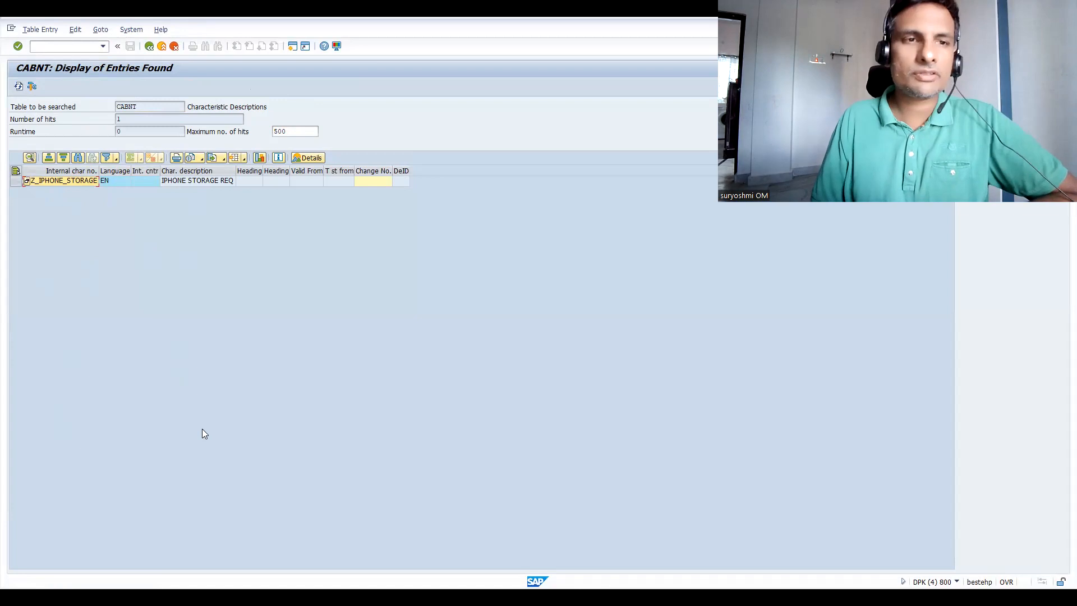
mouse_move(209, 220)
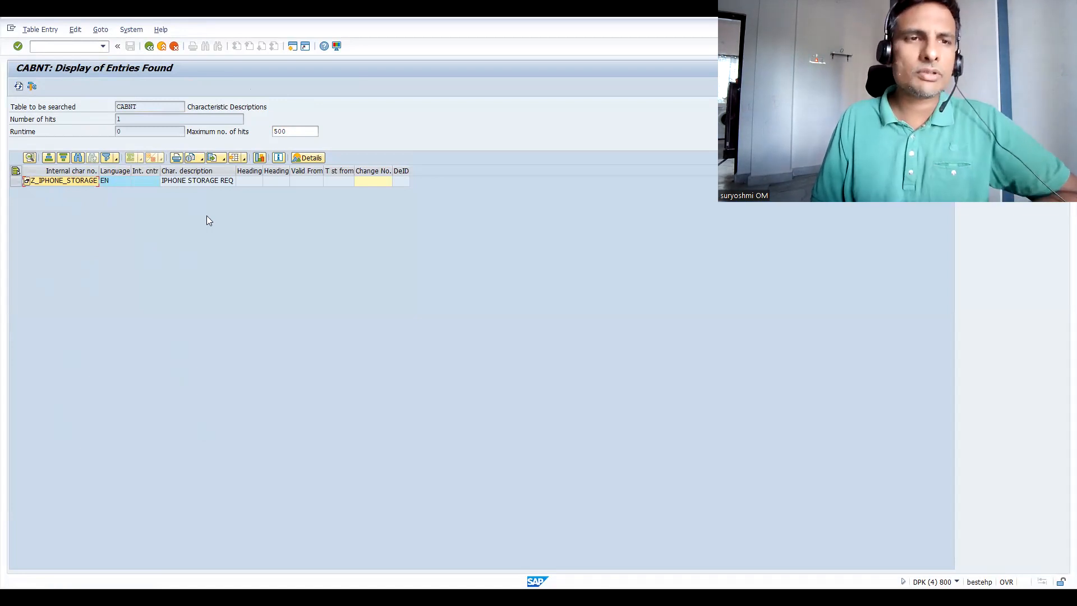
mouse_move(476, 343)
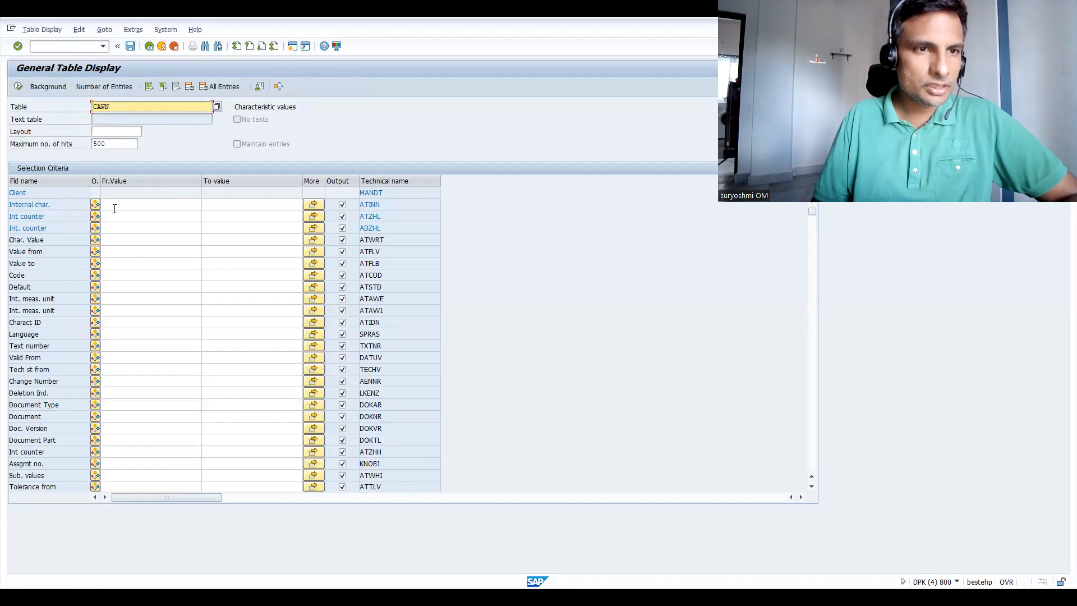
Step: List CAWN values for Z_IPHONE_STORAGE (125GB, 256GB), then switch the browsed table to CAWNT
text(Z_IPHONE_STORAGE)
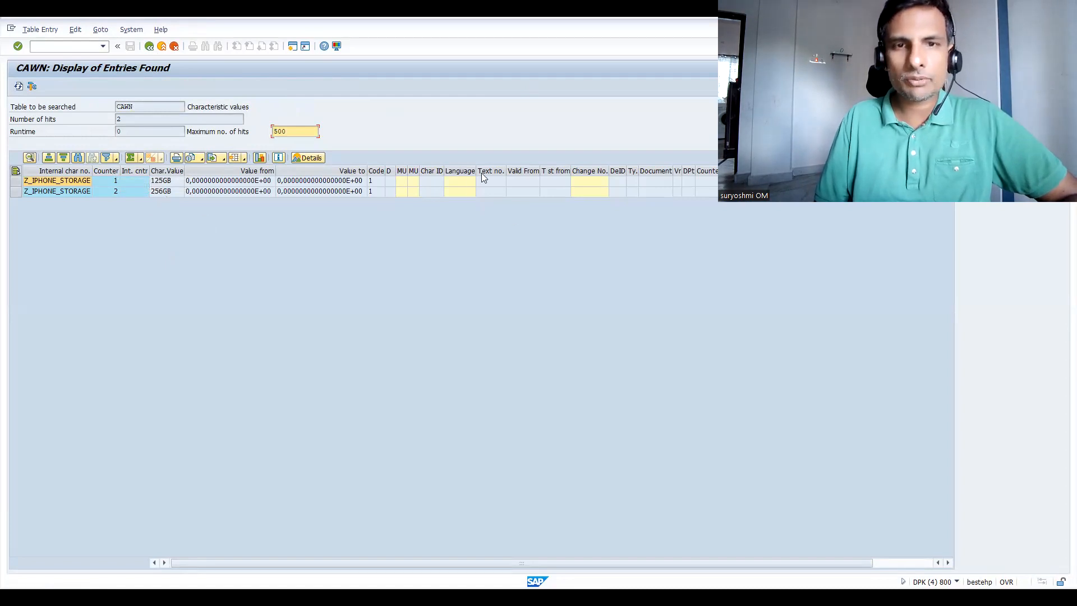
mouse_move(628, 170)
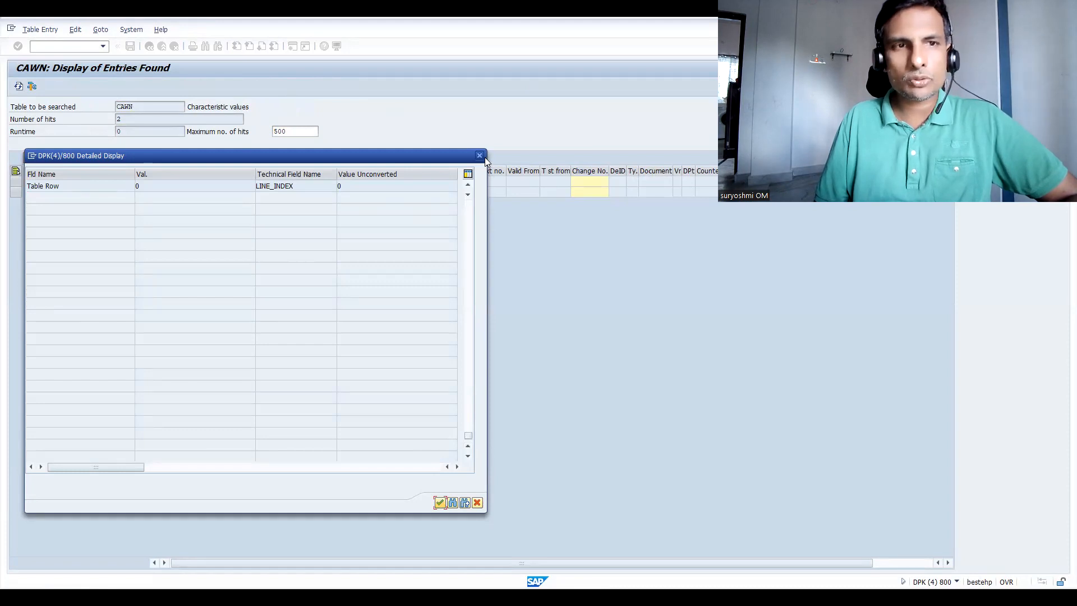
click(479, 155)
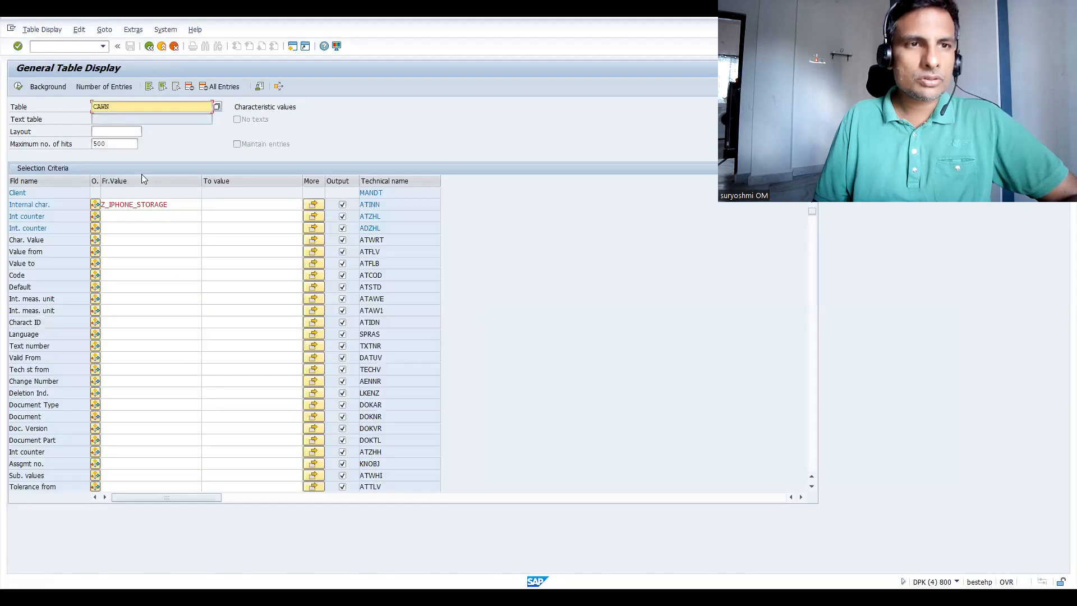
click(151, 106)
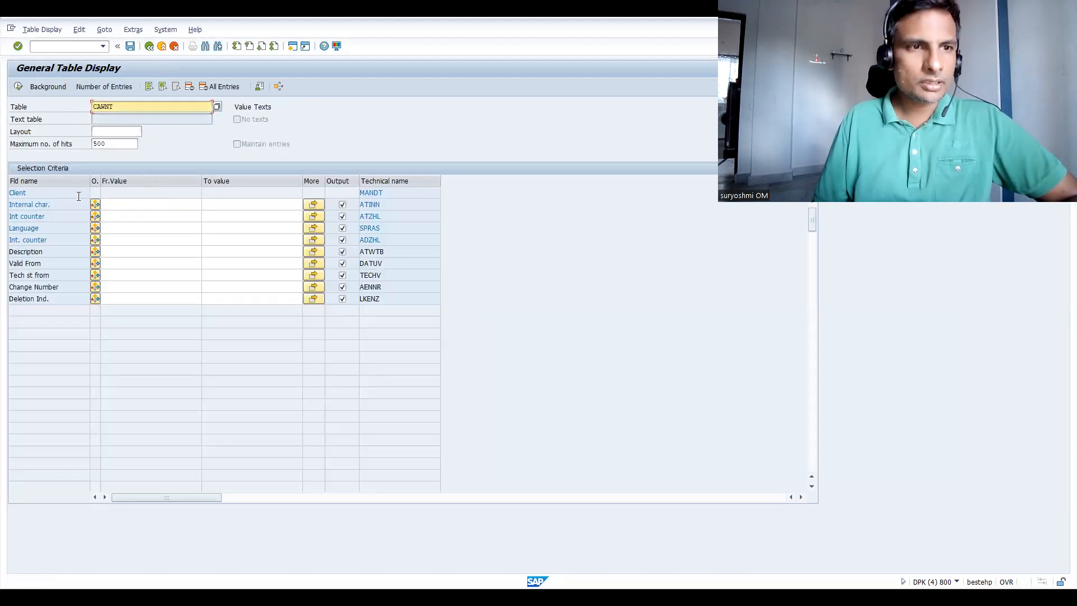
Step: List CAWNT value texts for Z_IPHONE_STORAGE (125 GB, 256 GB storage), then try table CUTABLEINFO
click(151, 205)
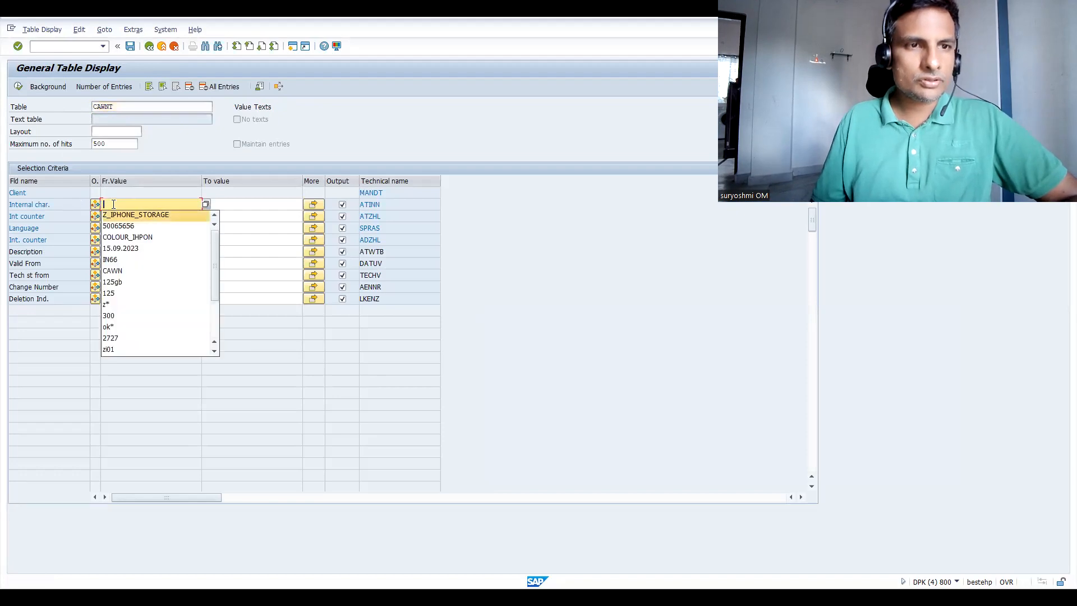
click(135, 214)
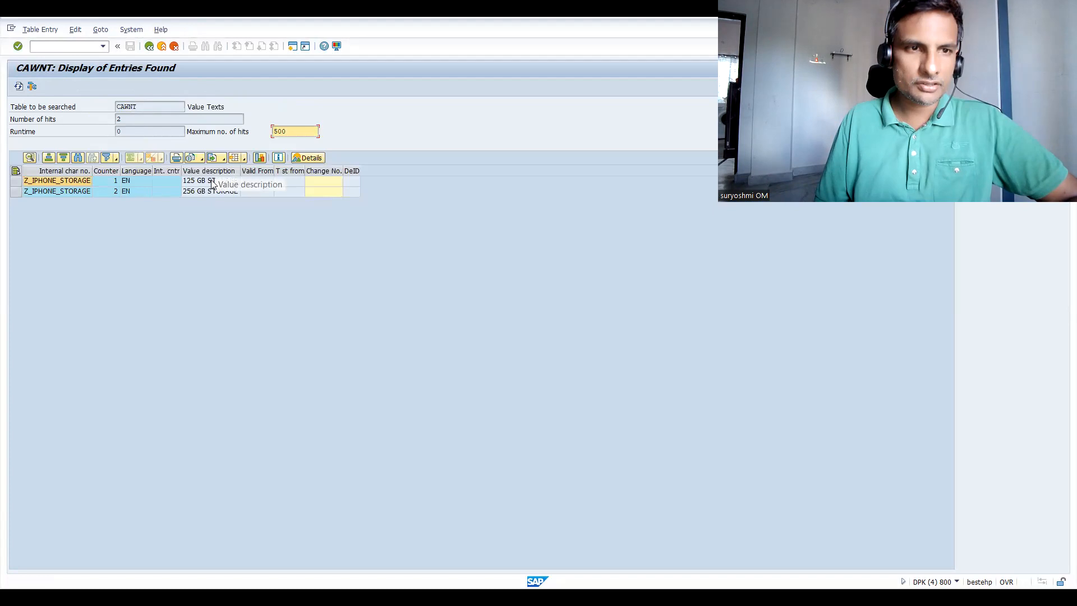
mouse_move(182, 200)
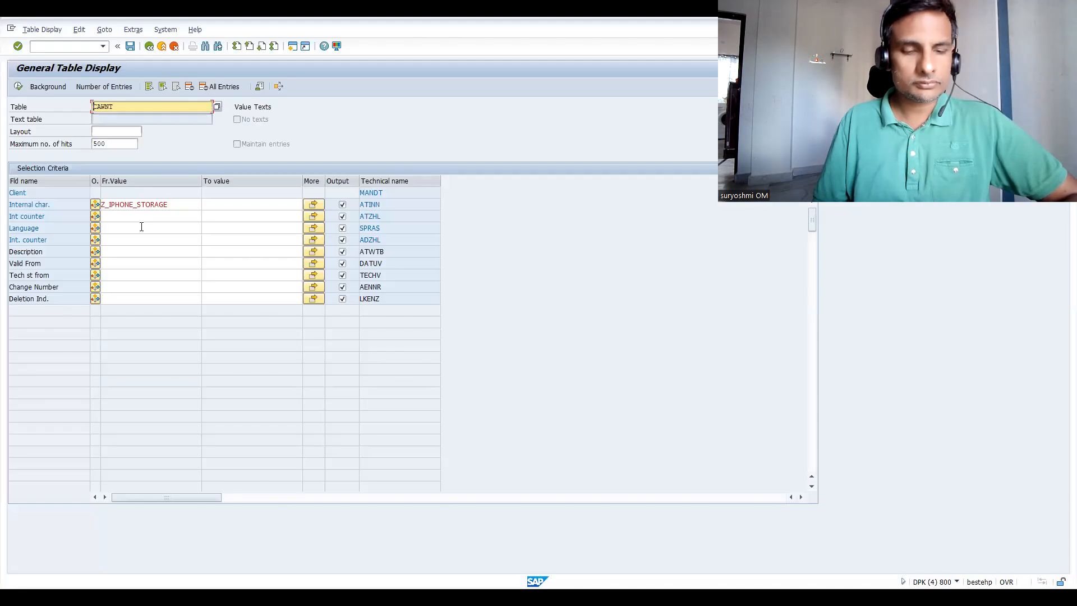
text(curr)
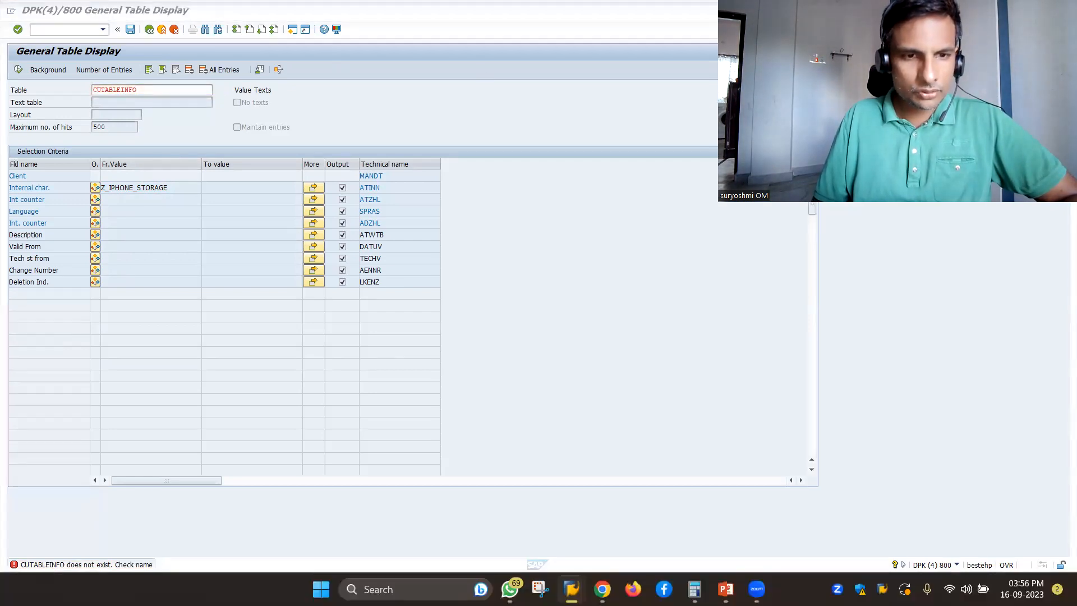
Step: Run /nCU_TABLEINFO for the configuration content report, then move to VA01 Create Sales Order
text(cu)
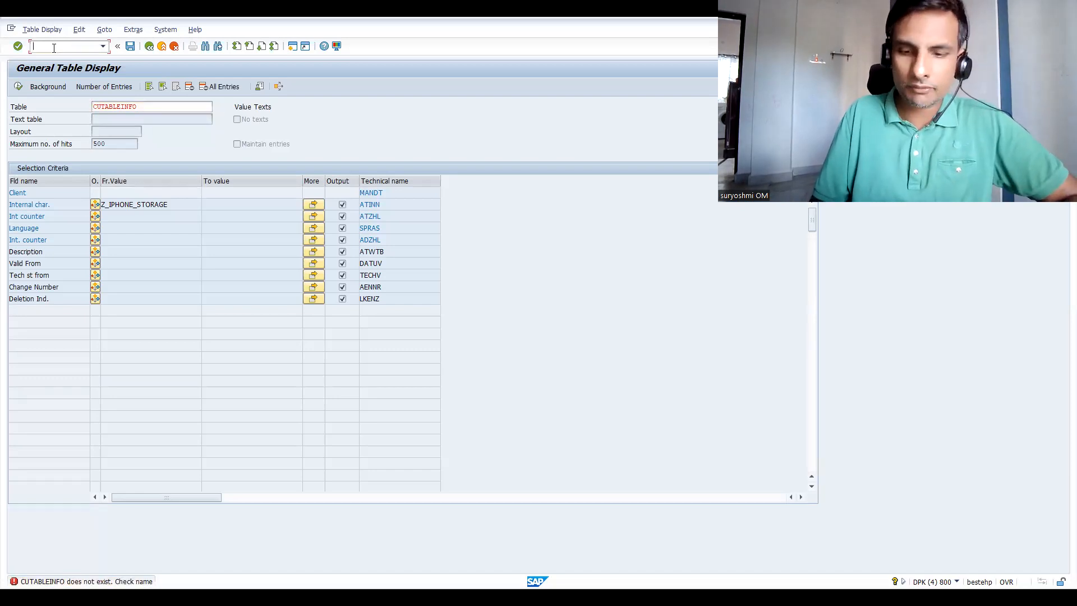
text(/ncutabl)
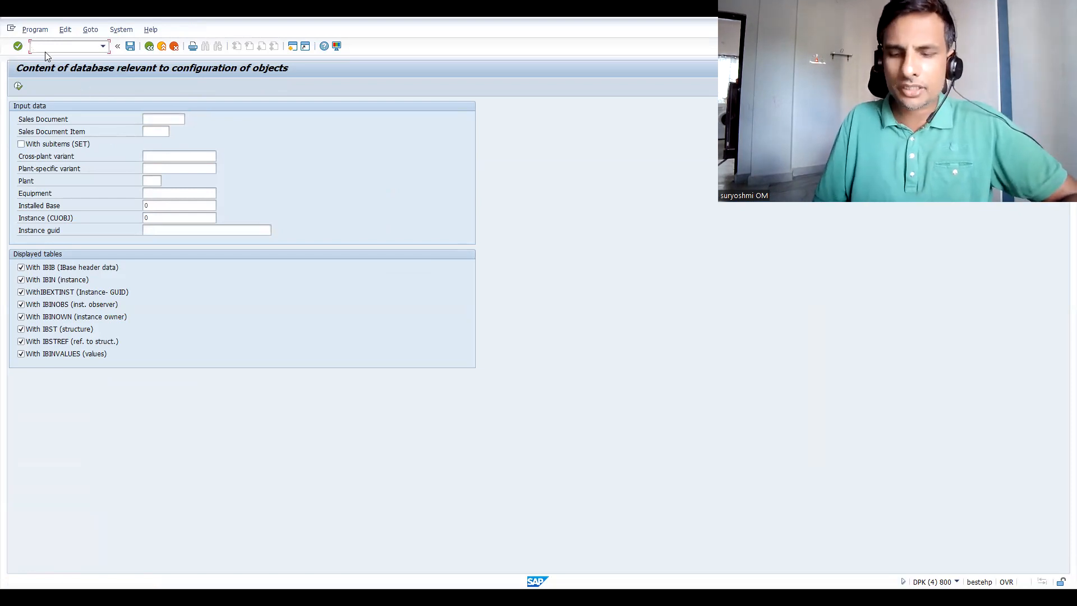
text(/nva0)
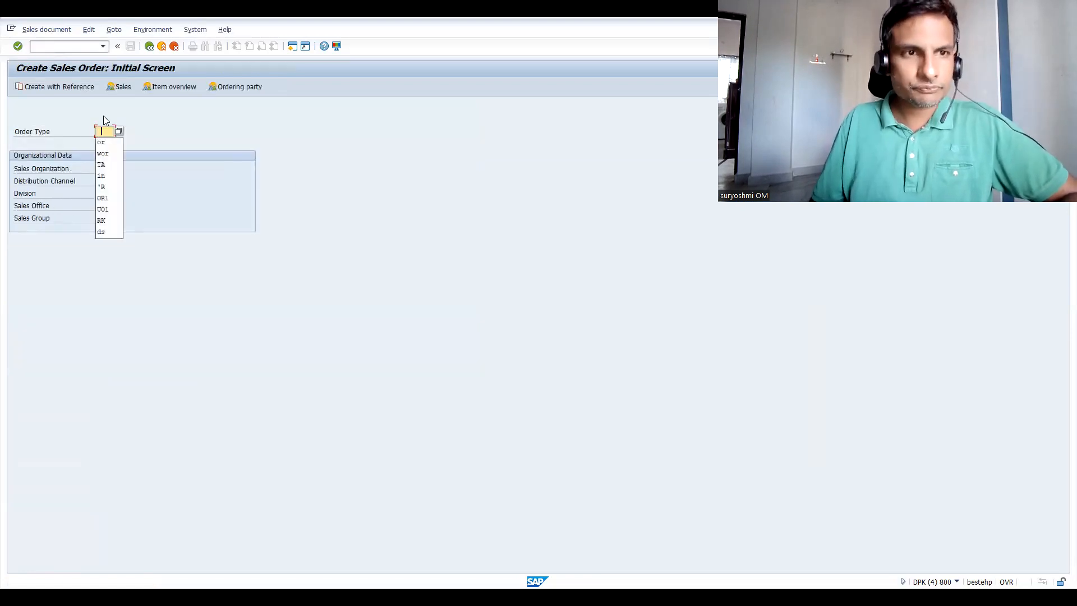
Step: Start a standard order from the type history for sold-to party 200023
click(100, 142)
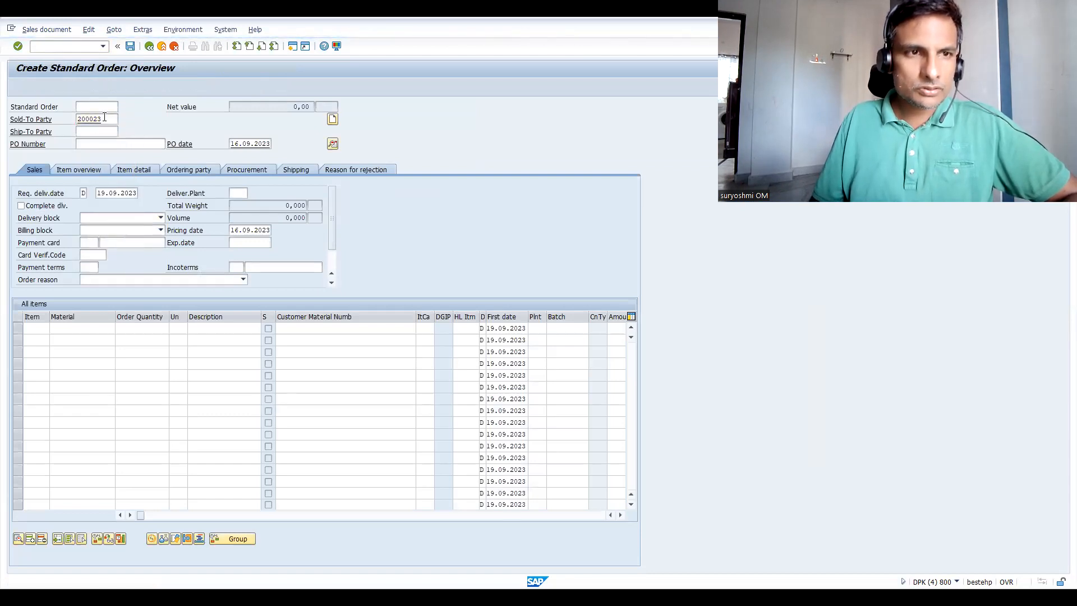
key(Enter)
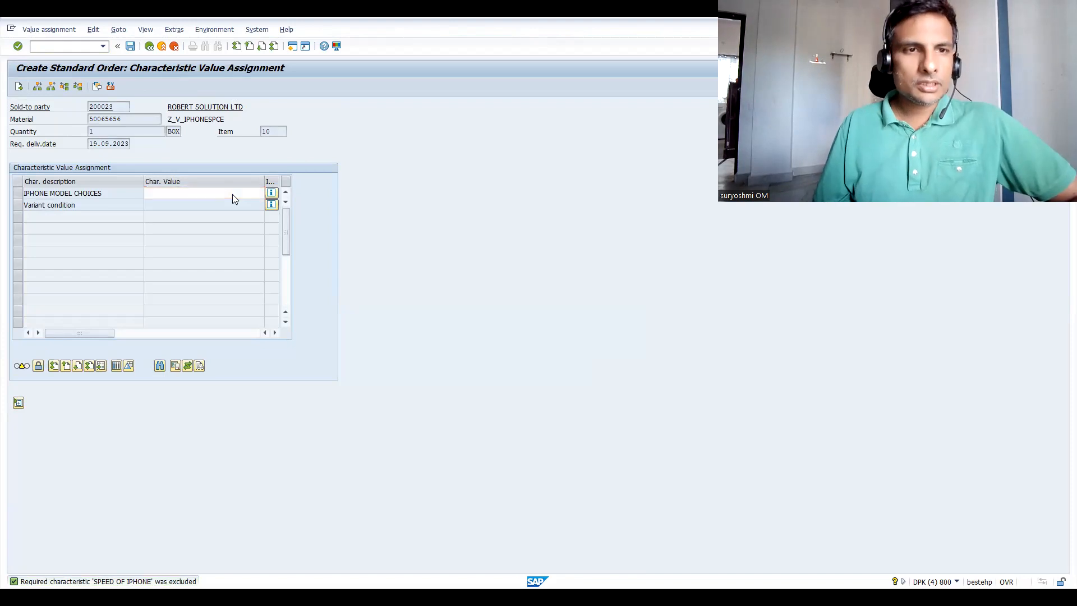
Step: Value the iPhone as 15 Pro, 256 GB, fiery red, 4 GB, with charger cable and charger pin
click(270, 192)
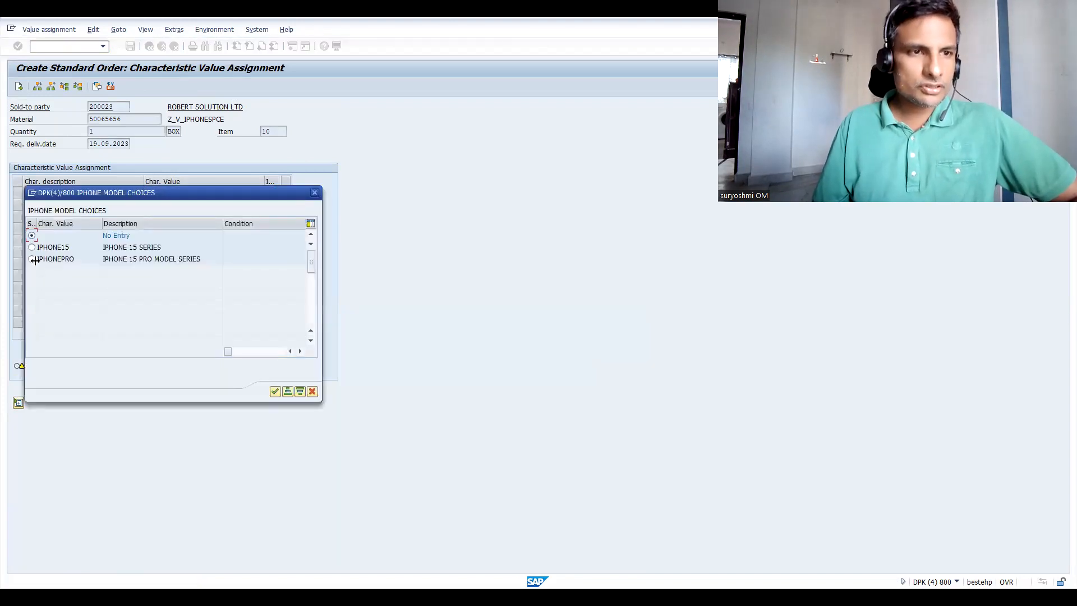
click(32, 259)
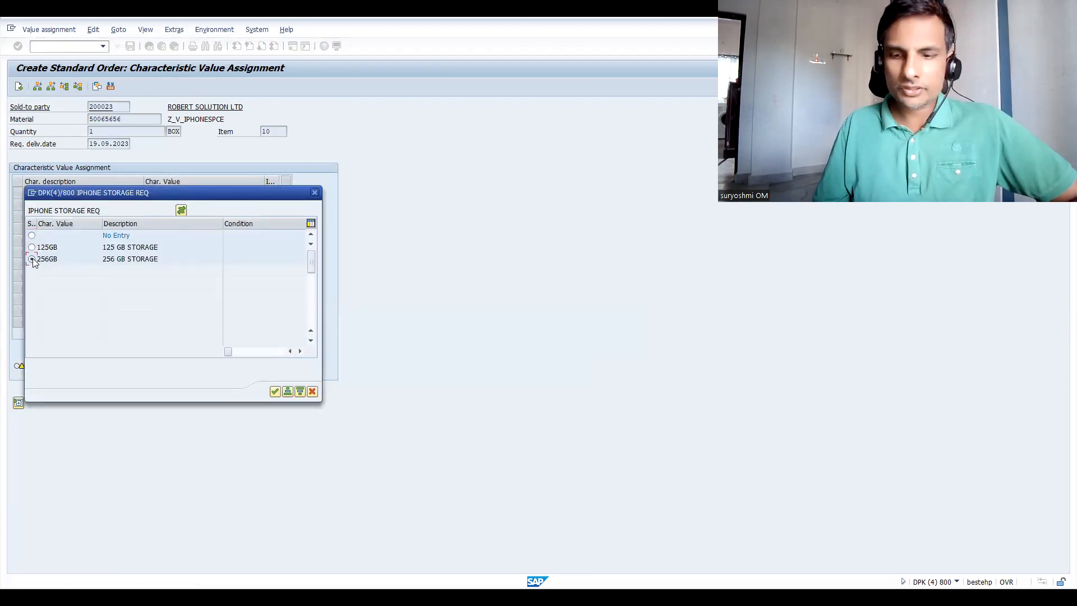
click(275, 390)
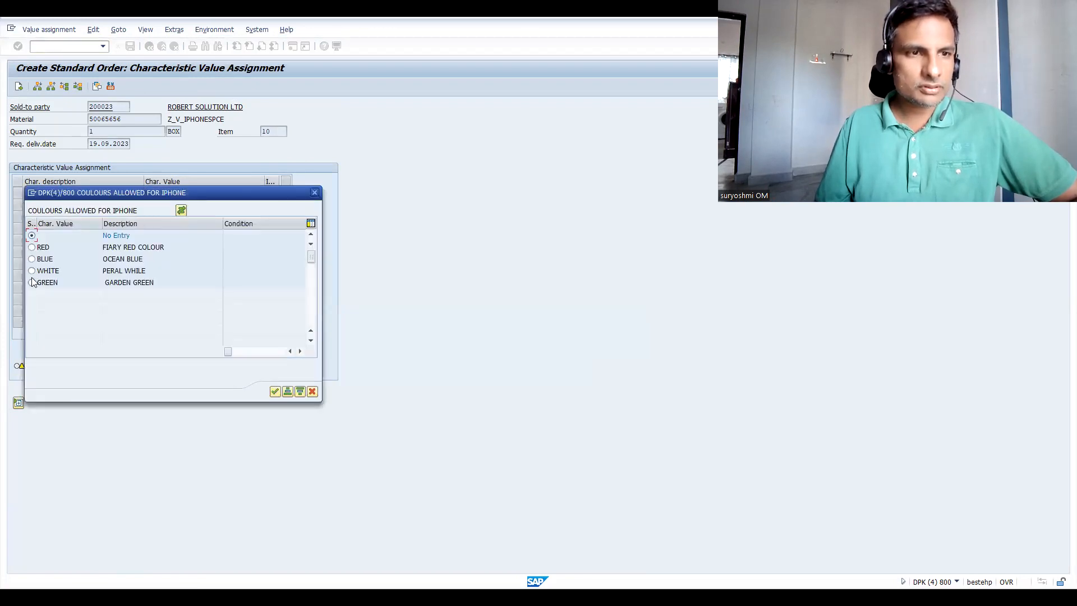
click(31, 246)
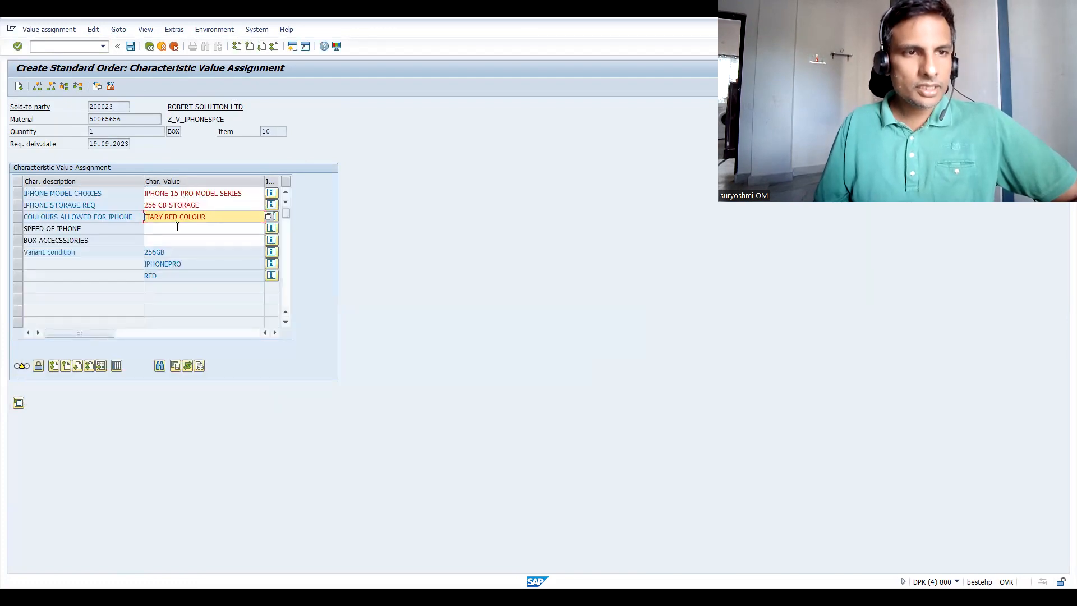
click(271, 228)
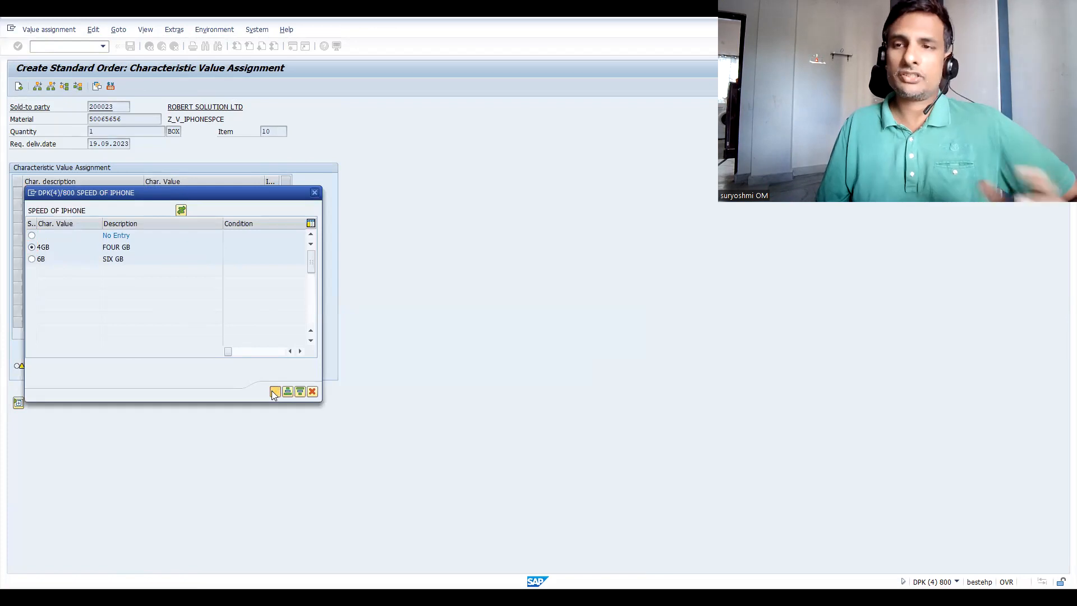
click(275, 391)
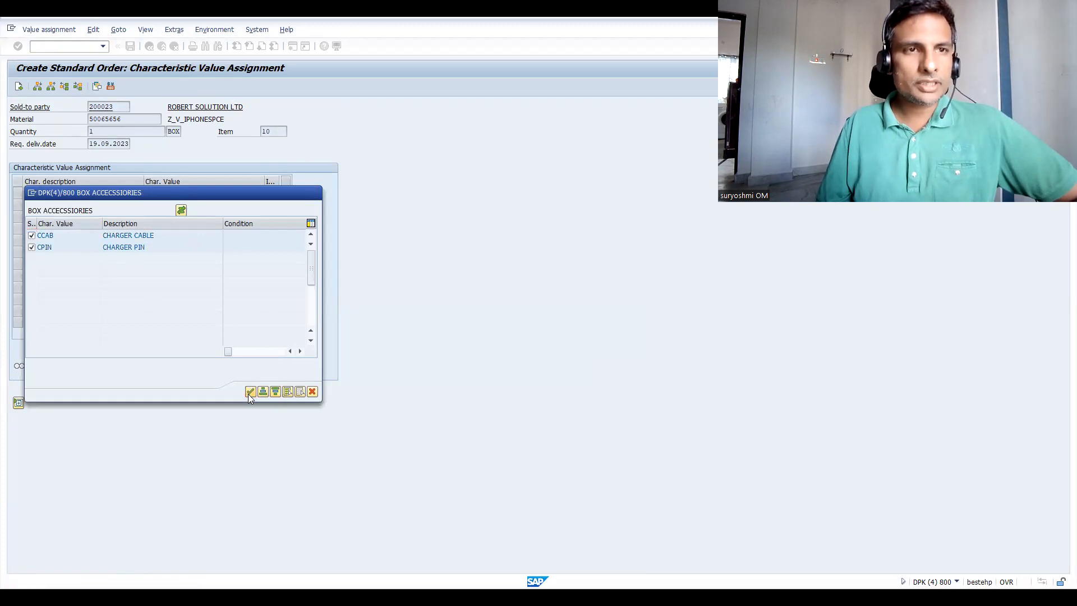
click(250, 391)
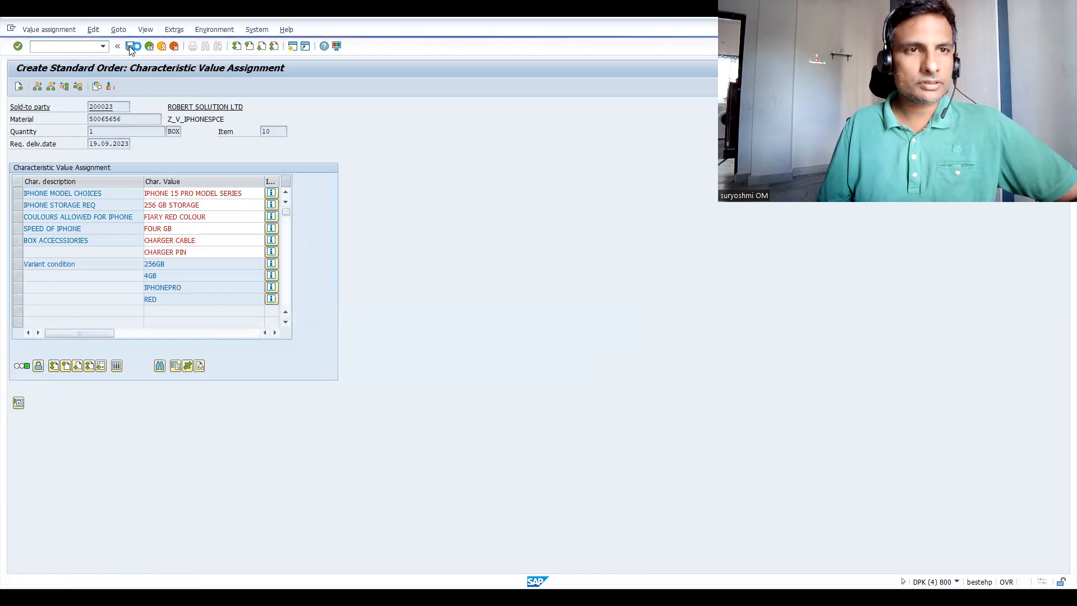
Step: Save standard order 20358 and reopen it in VA02, returning to the item overview
click(134, 46)
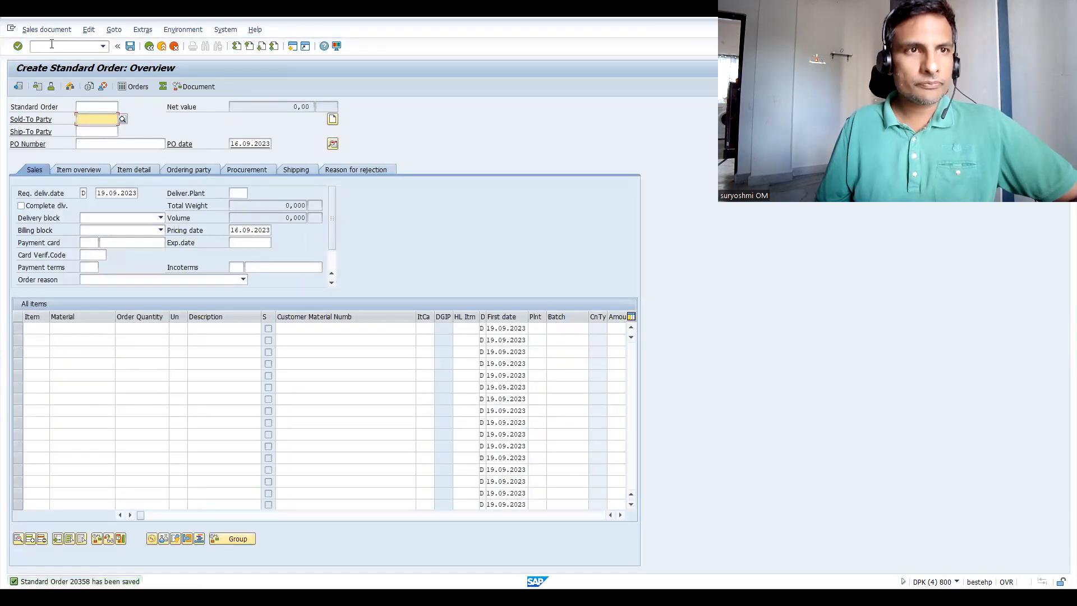
text(/nva0)
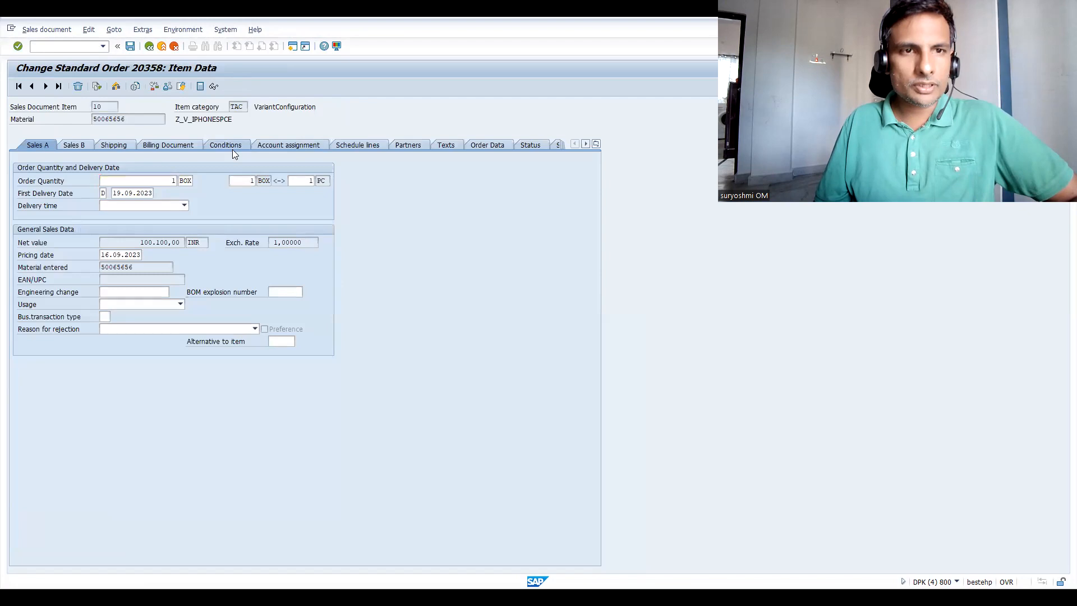
click(226, 144)
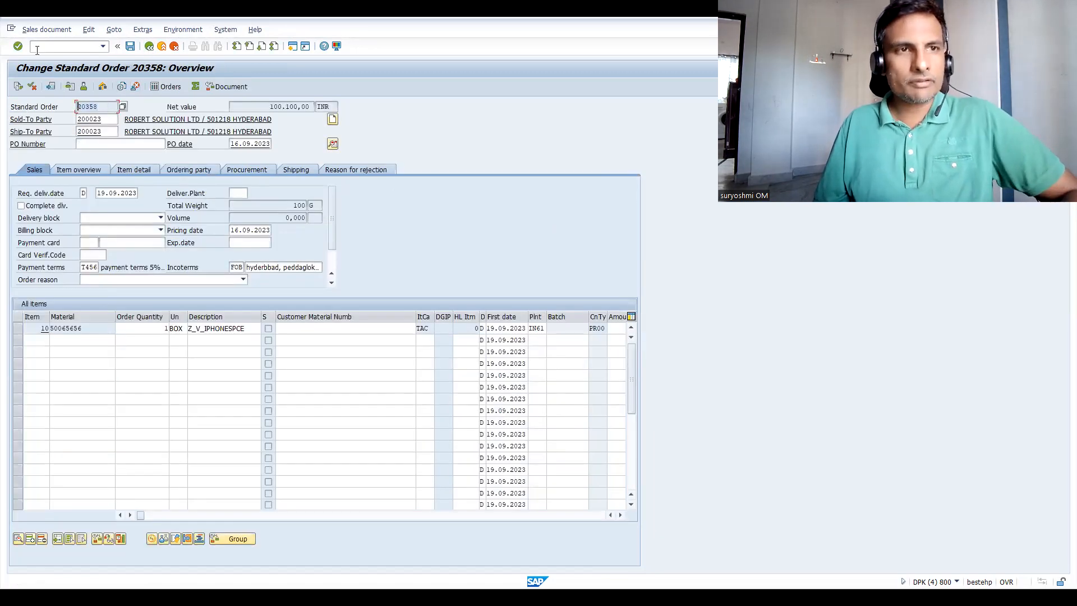
Step: Launch cutableinfo from the command history with sales document 20358 prefilled
text(/ns)
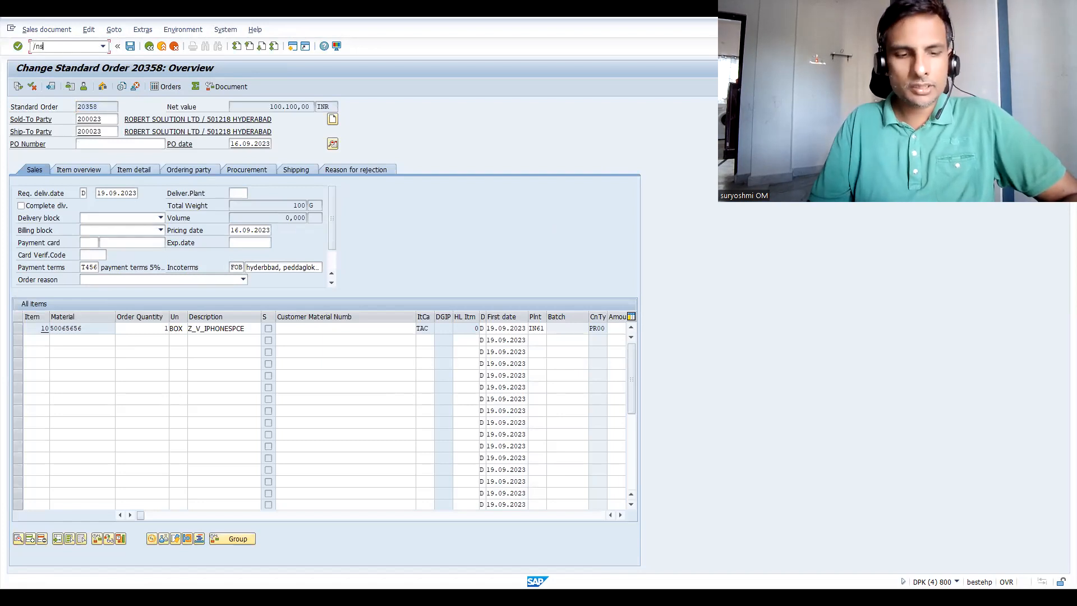
key(Enter)
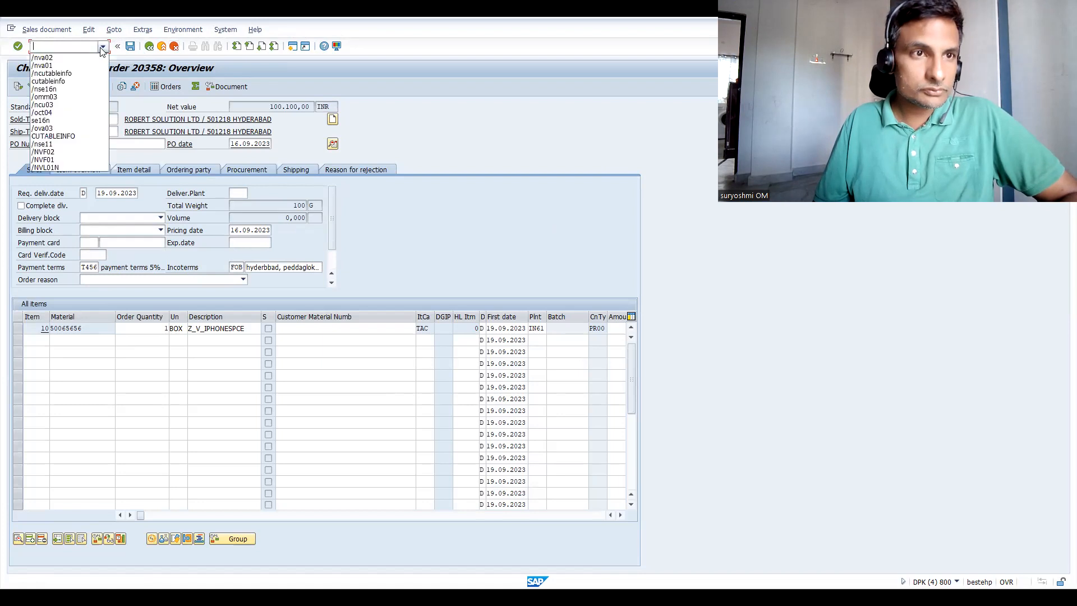
click(52, 74)
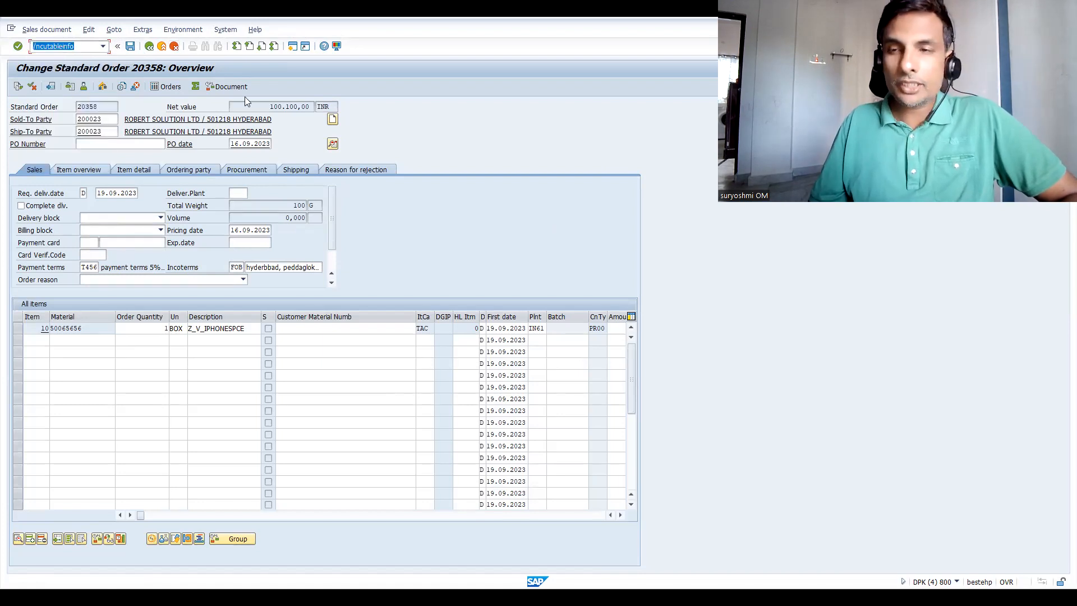
key(Enter)
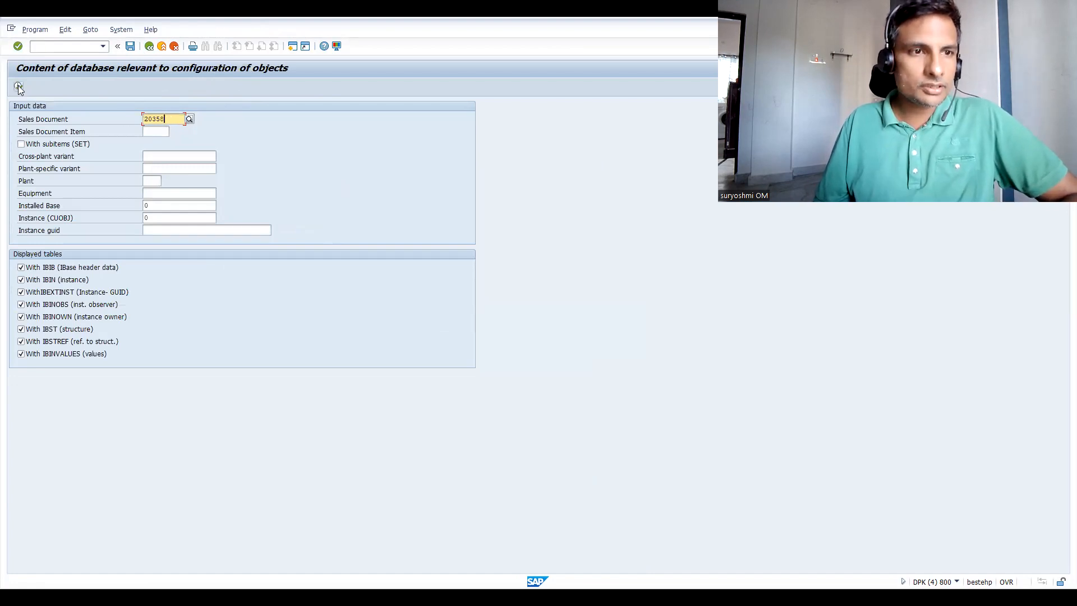
click(18, 88)
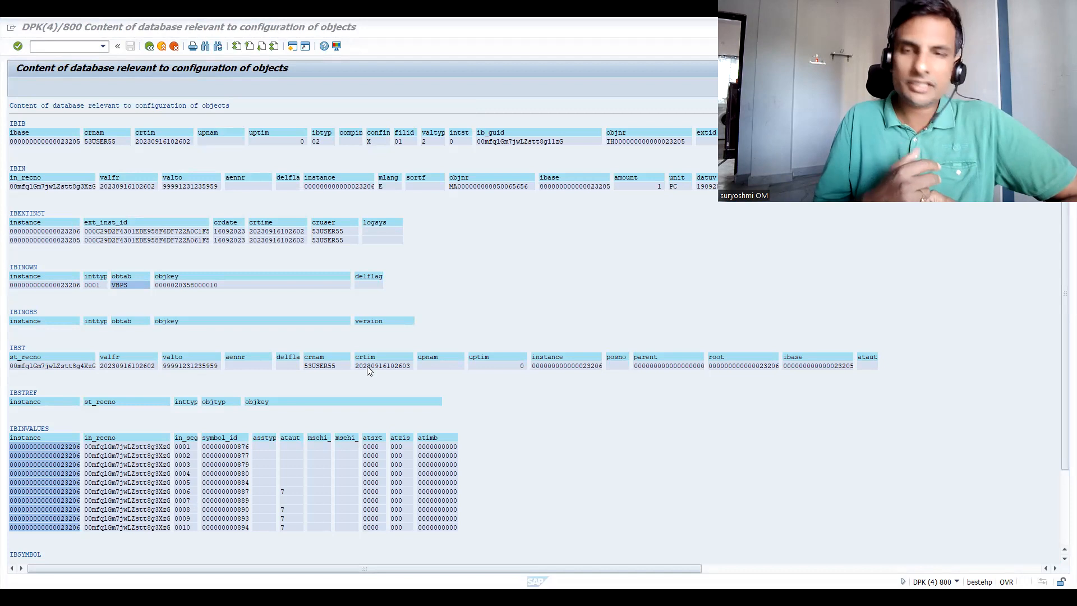
mouse_move(452, 339)
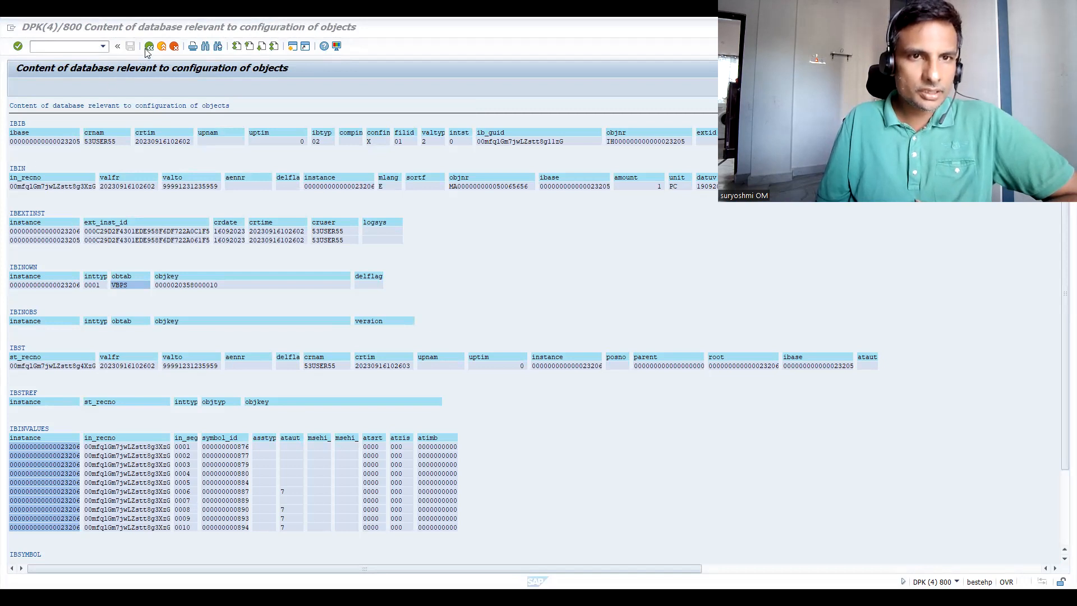
click(118, 46)
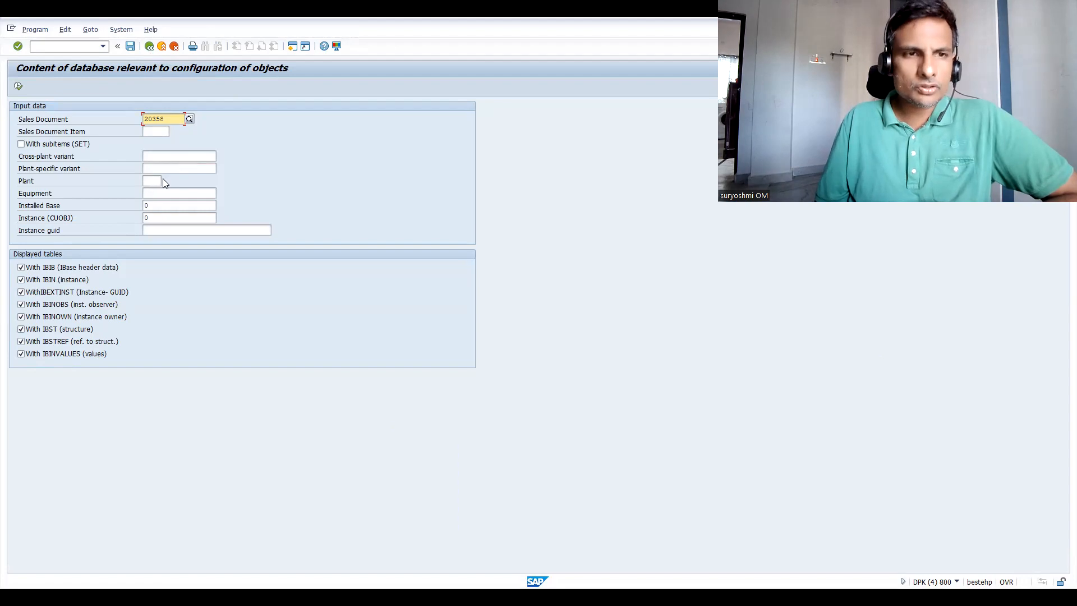
Step: Clear sales document 20358, run the report for plant IN61, and return to the selection screen
click(161, 181)
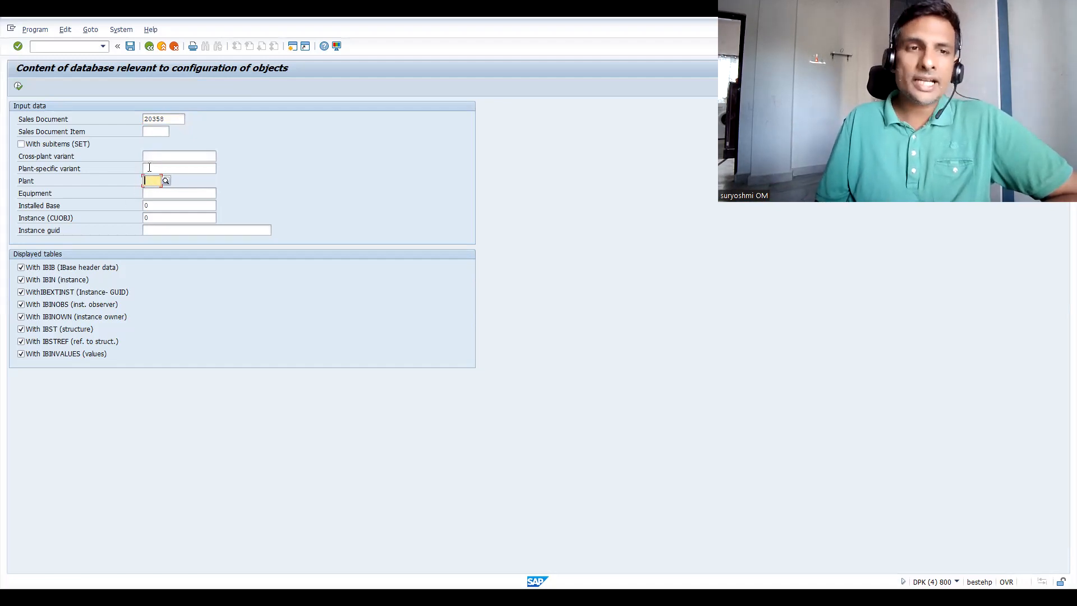
click(162, 119)
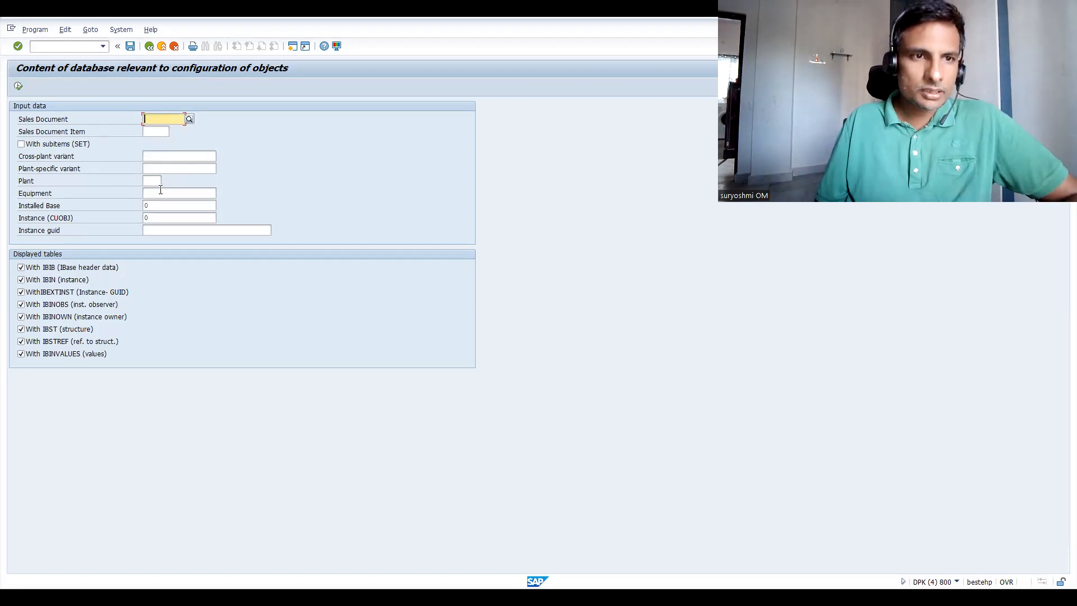
text(in)
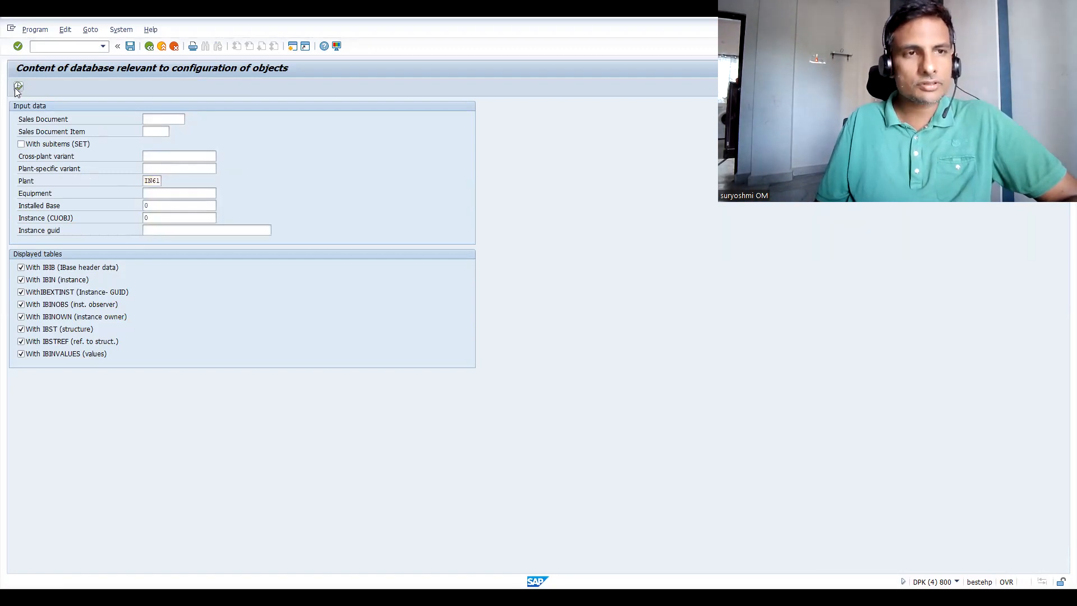
click(18, 85)
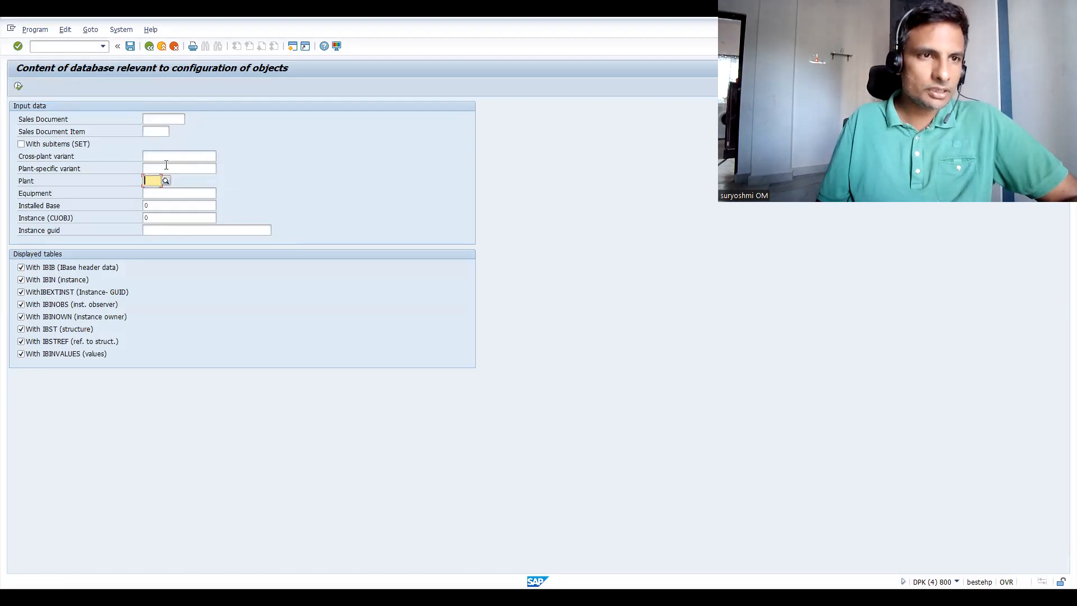
click(178, 156)
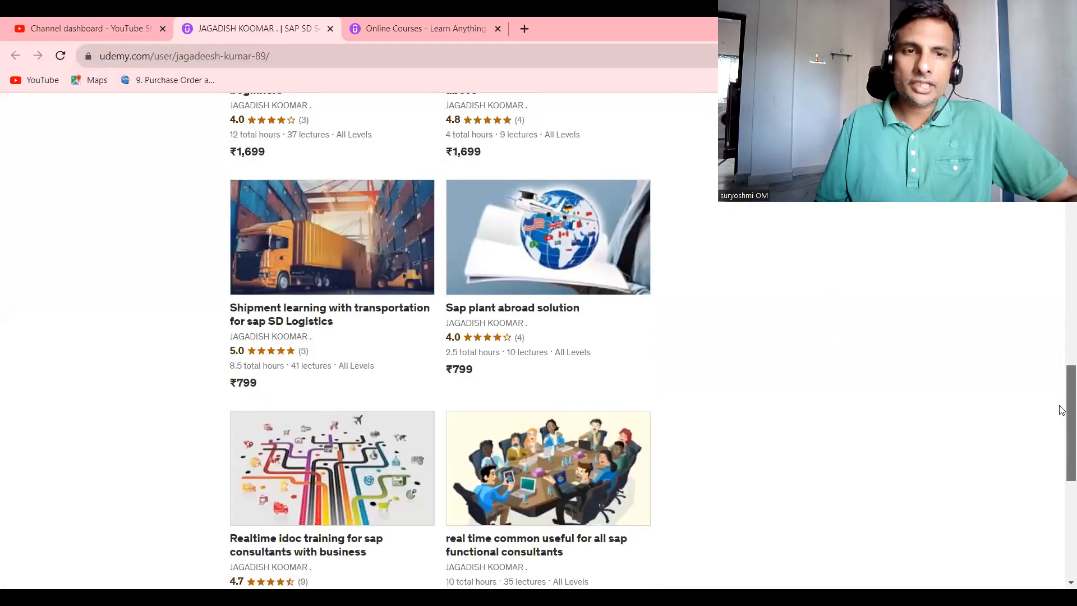
scroll(down, 3)
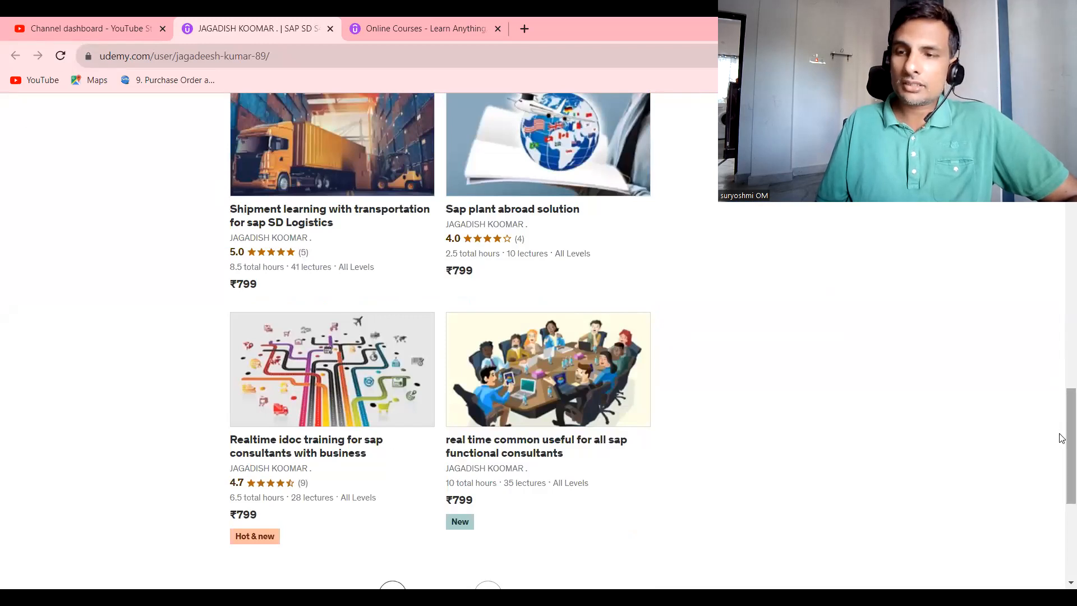
scroll(up, 3)
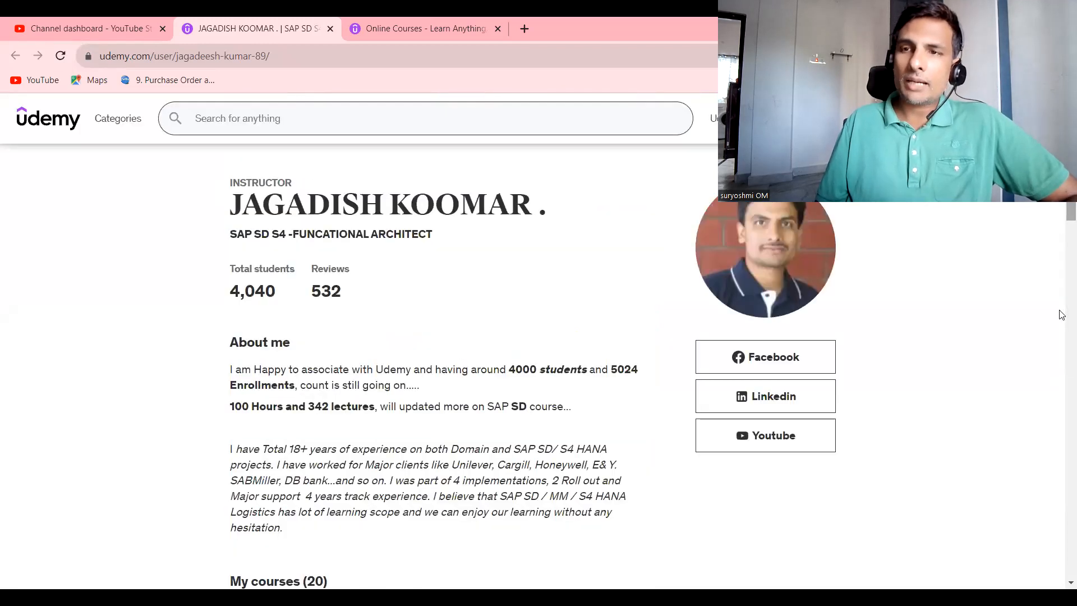